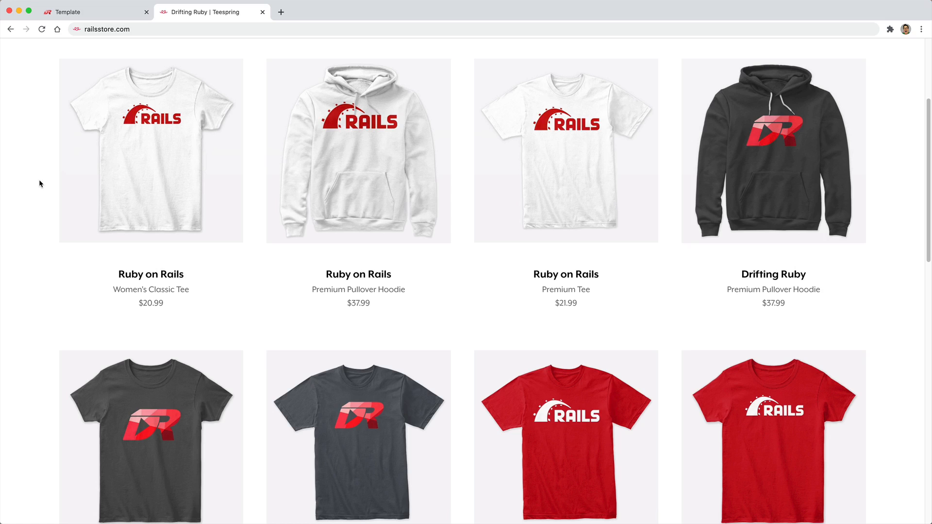
mouse_move(124, 42)
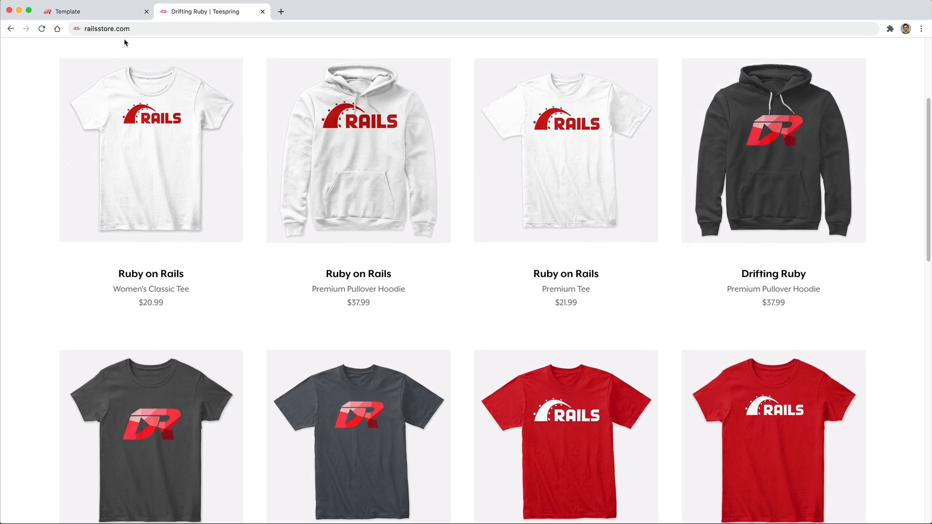
mouse_move(148, 116)
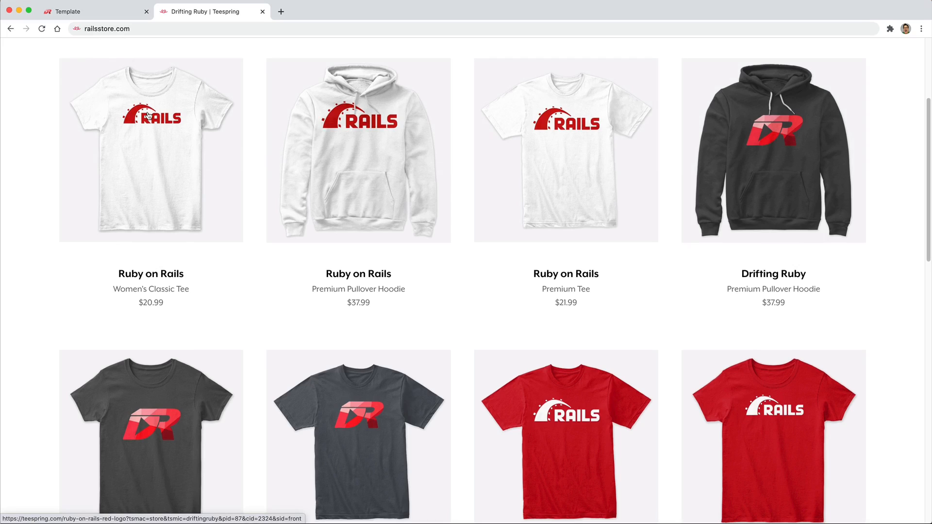
mouse_move(456, 319)
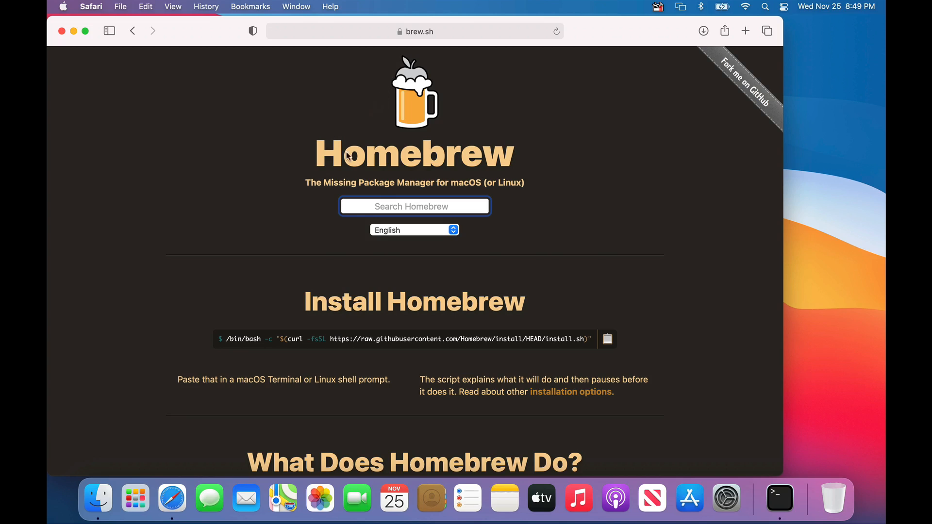
mouse_move(241, 338)
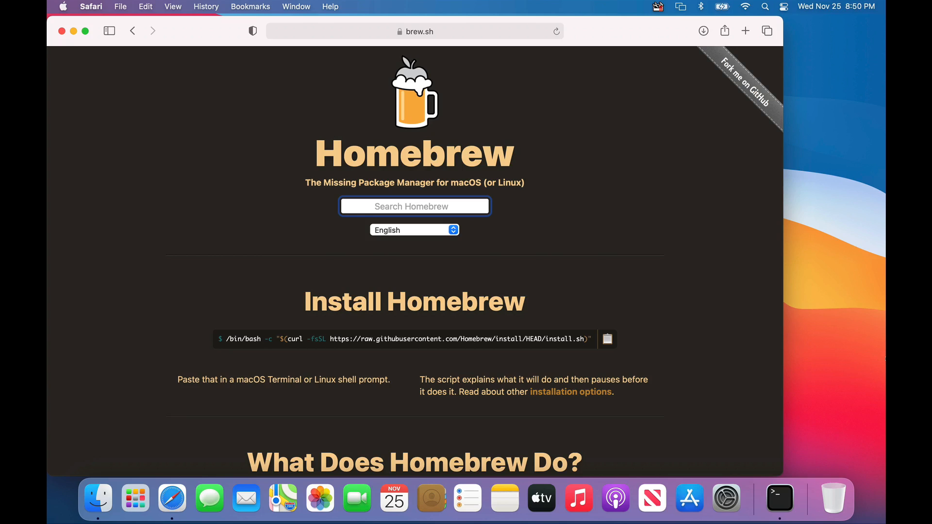
Run the Homebrew install script under arch -x86_64, entering the password and confirming continuation.
left_click(778, 498)
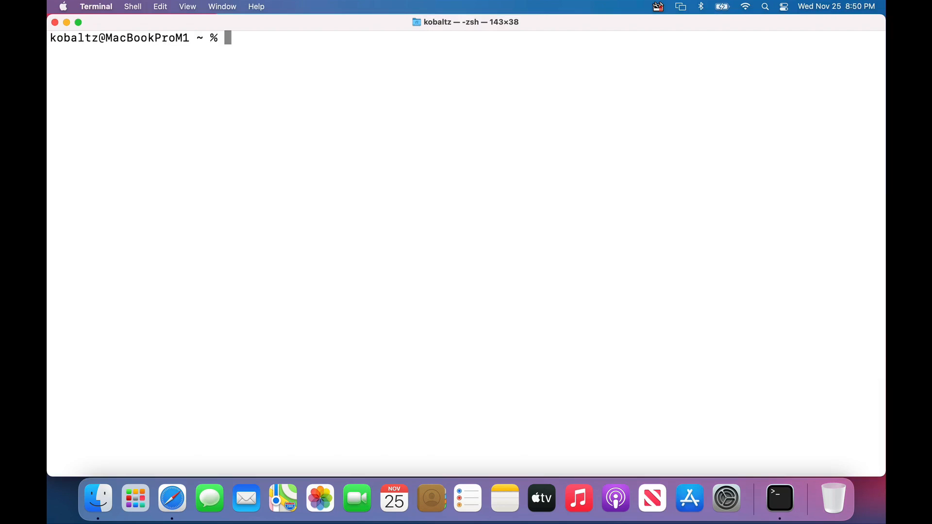
type("arc")
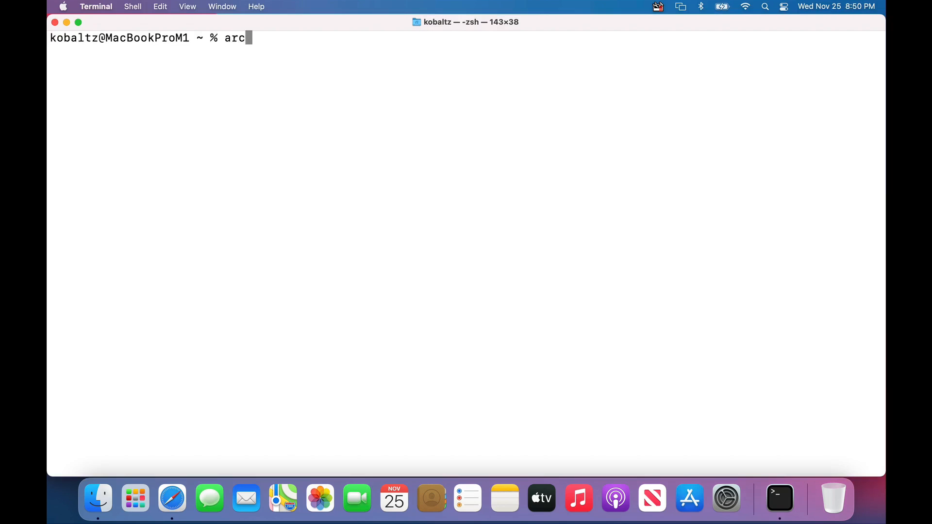
type("h")
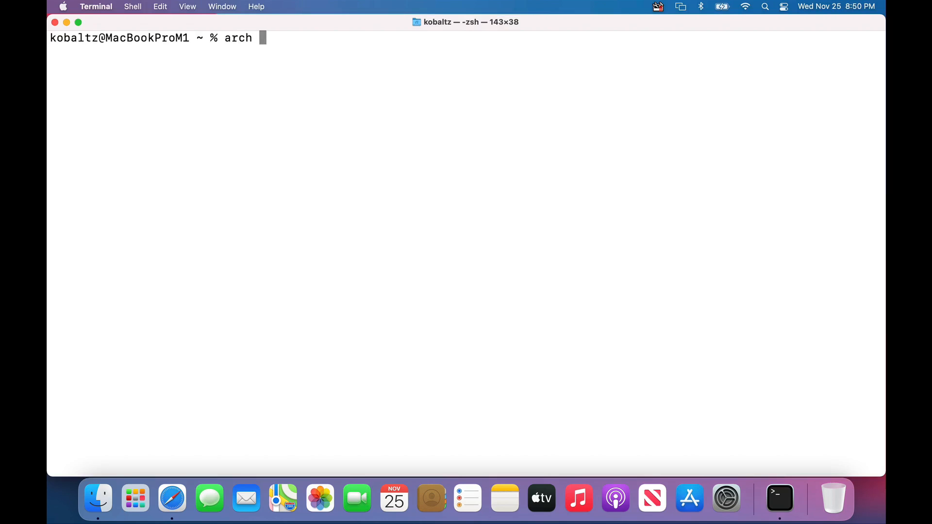
type("-x6")
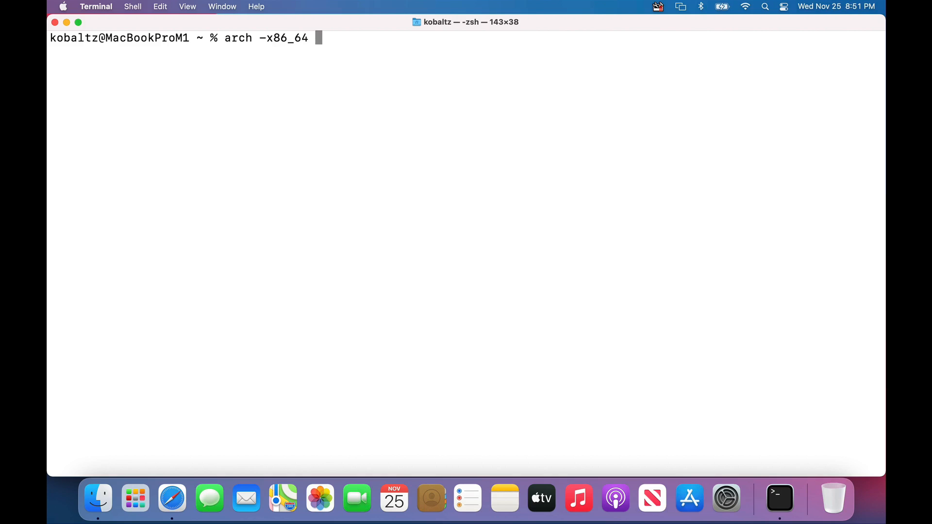
type("/bin/bash -c \"$(curl -fsSL https://raw.githubusercontent.com/Homebrew/install/master/install.sh)\"")
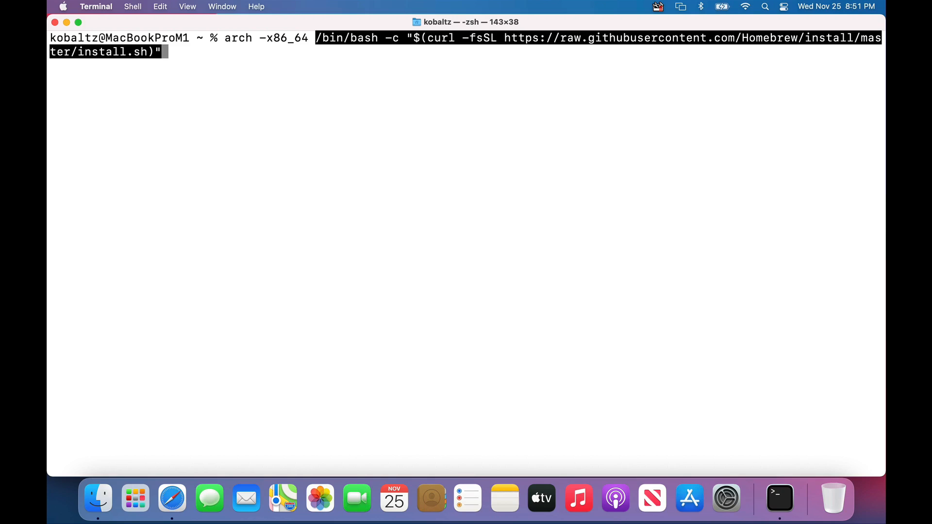
mouse_move(379, 70)
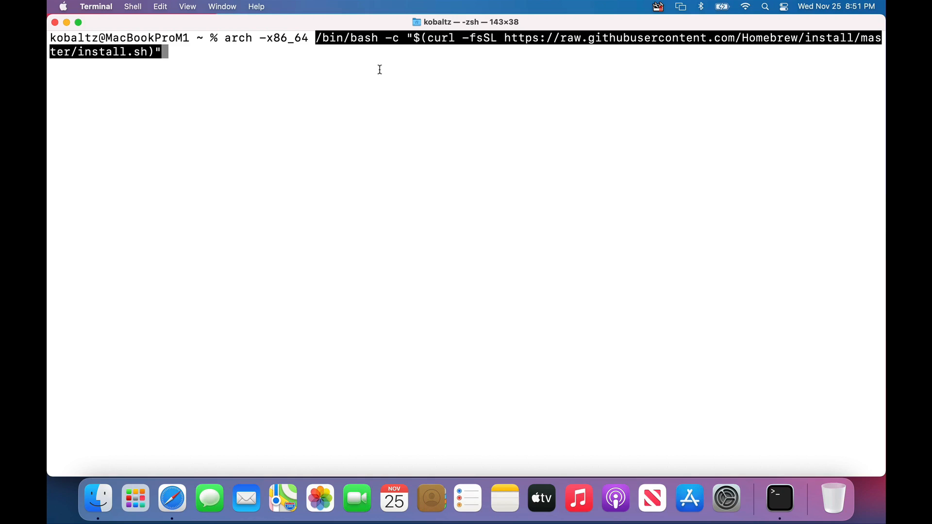
mouse_move(286, 64)
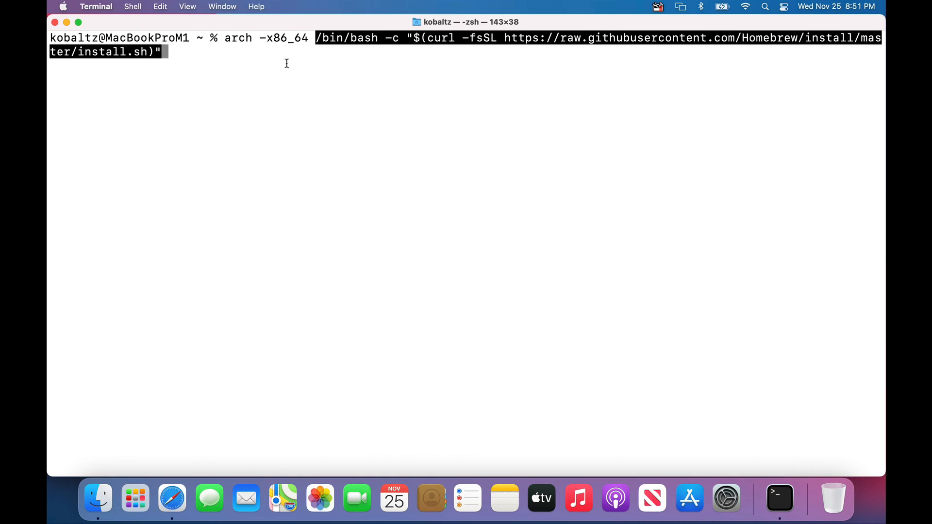
mouse_move(88, 55)
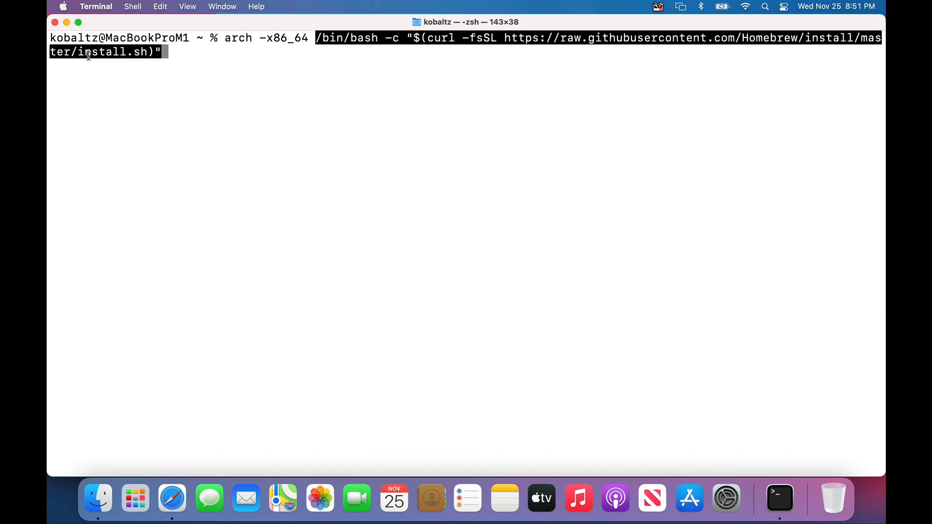
key("return")
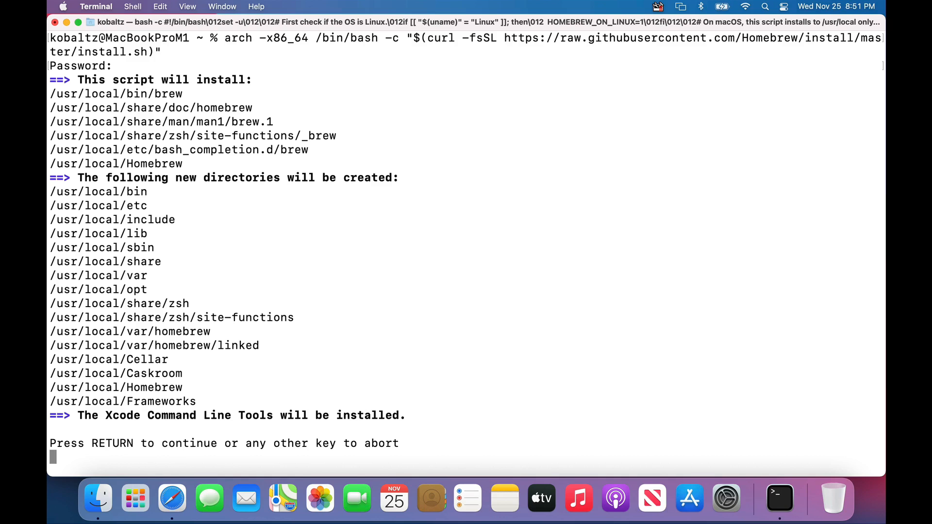
key("return")
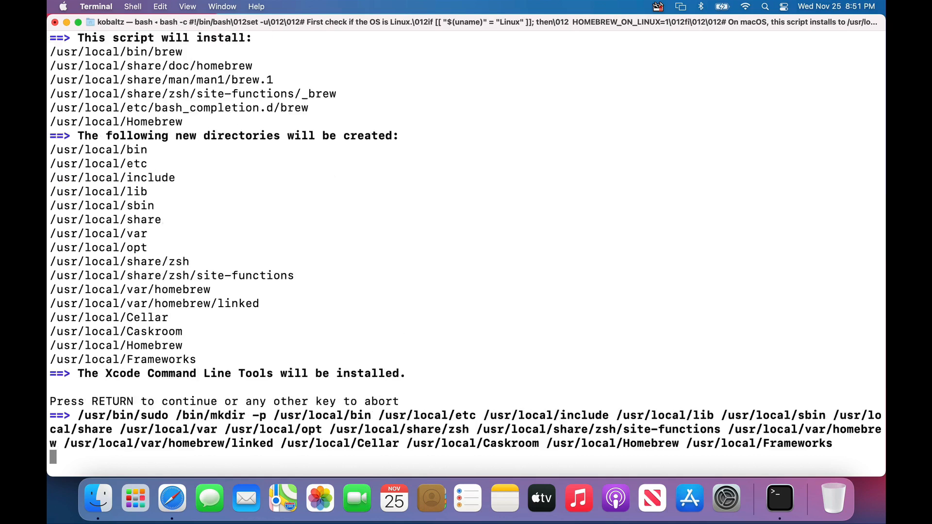
key("return")
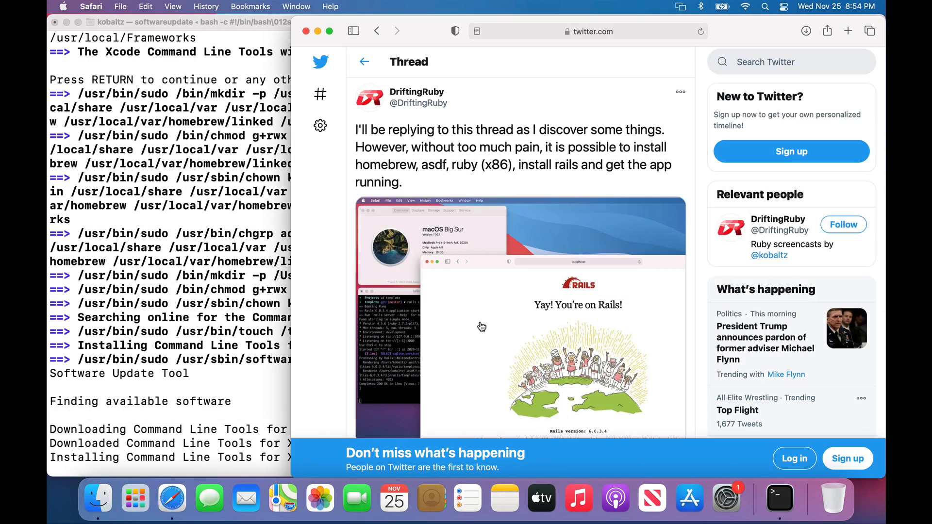
mouse_move(432, 152)
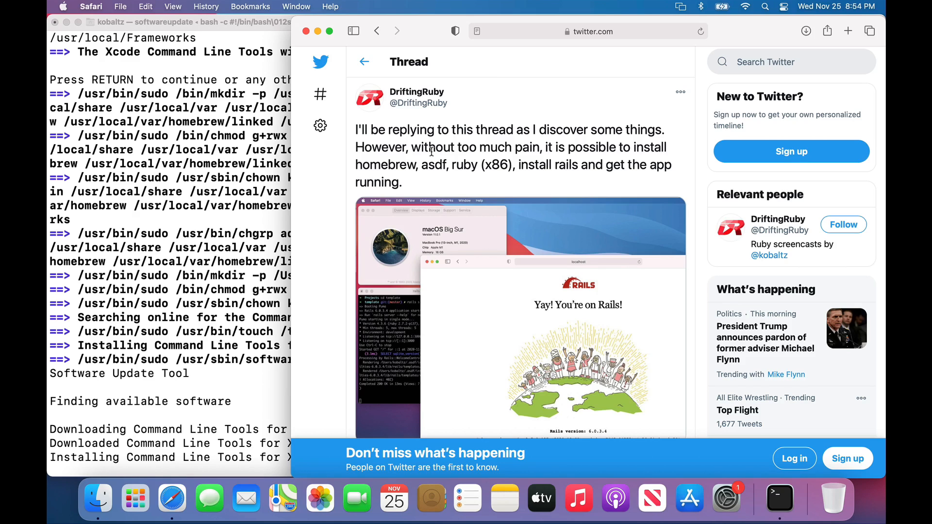
mouse_move(439, 215)
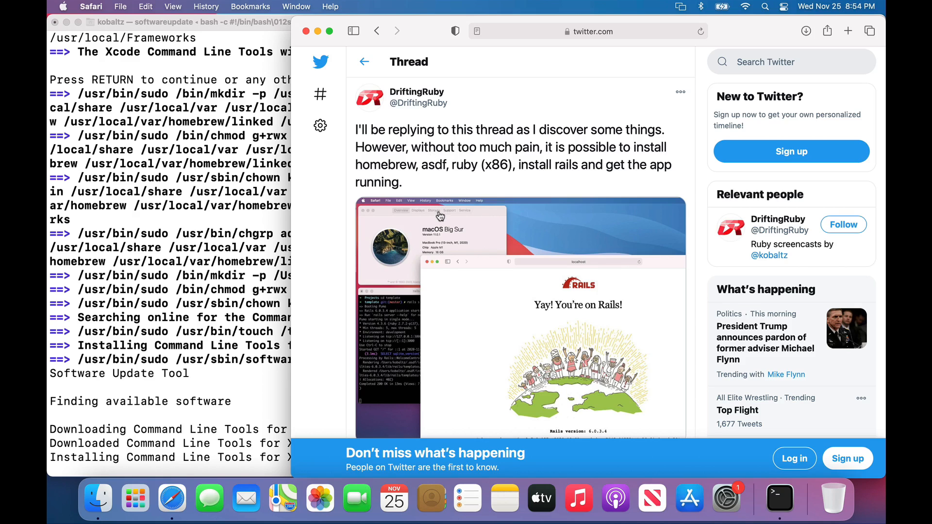
scroll("down", 3)
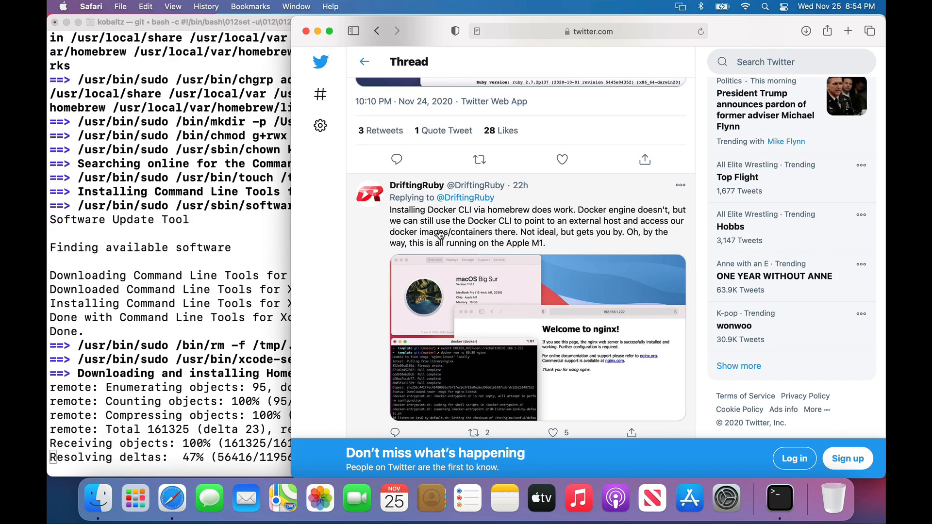
scroll("down", 3)
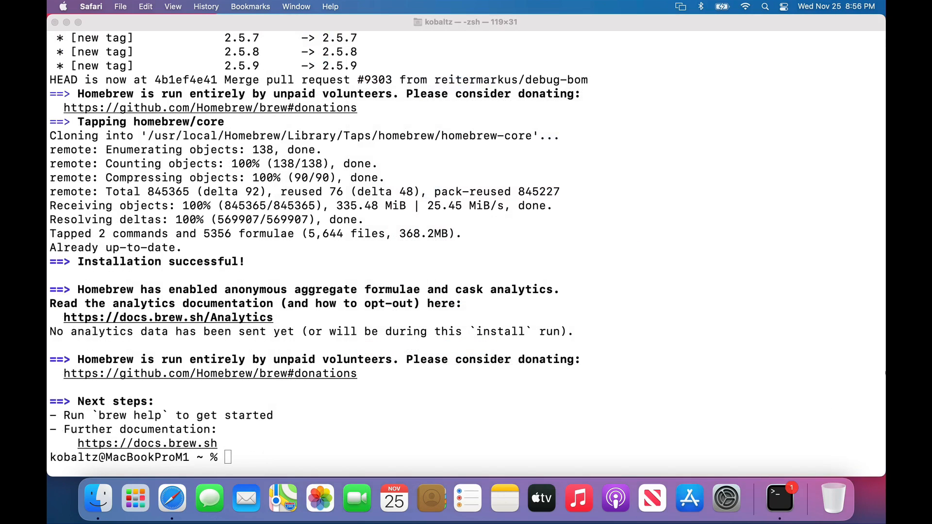
mouse_move(629, 341)
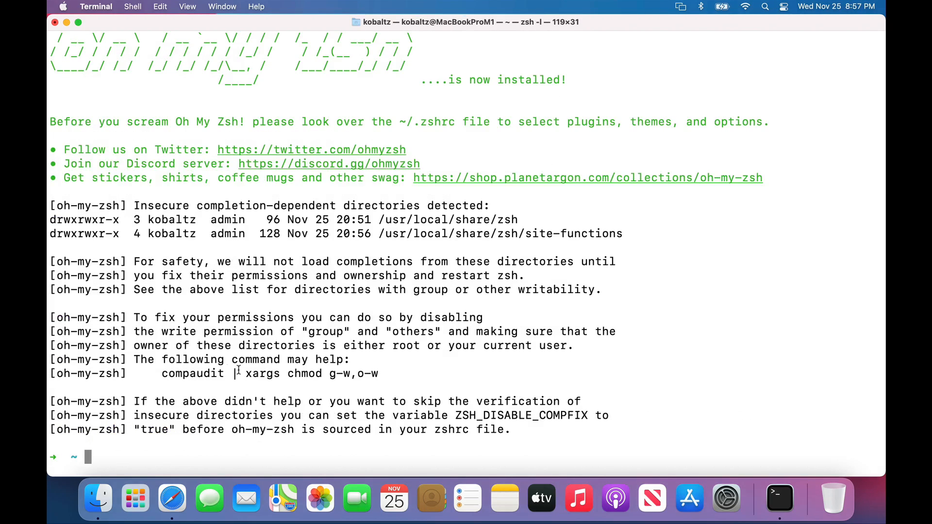
Fix insecure zsh directories with compaudit and chmod g-w,o-w, install iTerm2 via brew cask, then close Terminal.
double_click(192, 373)
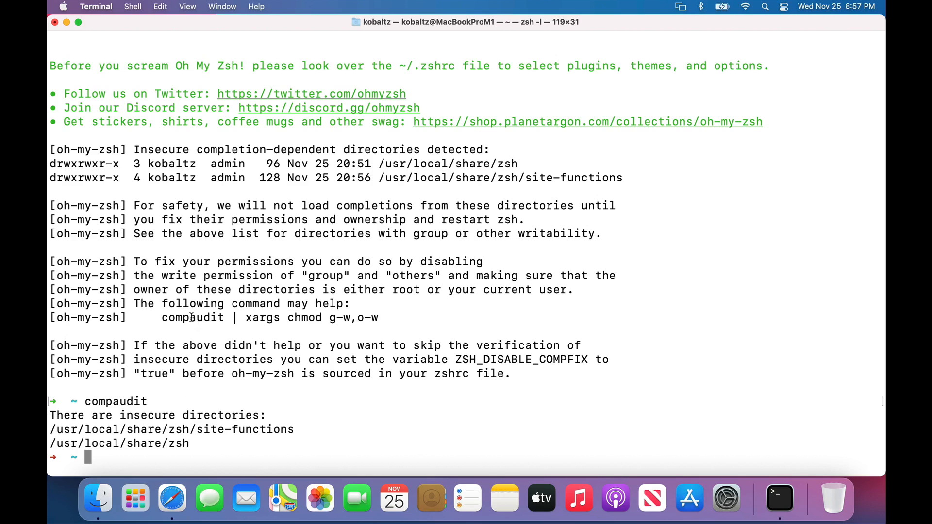
mouse_move(338, 442)
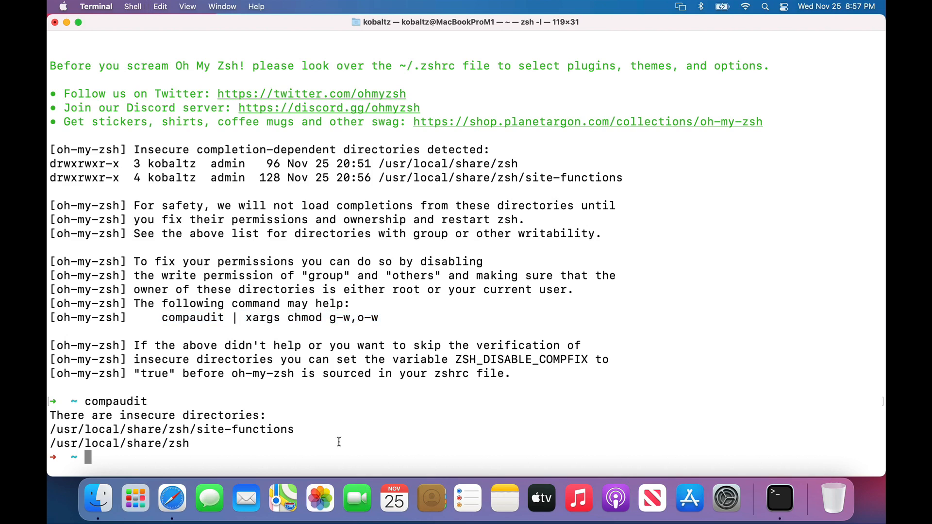
key("Return")
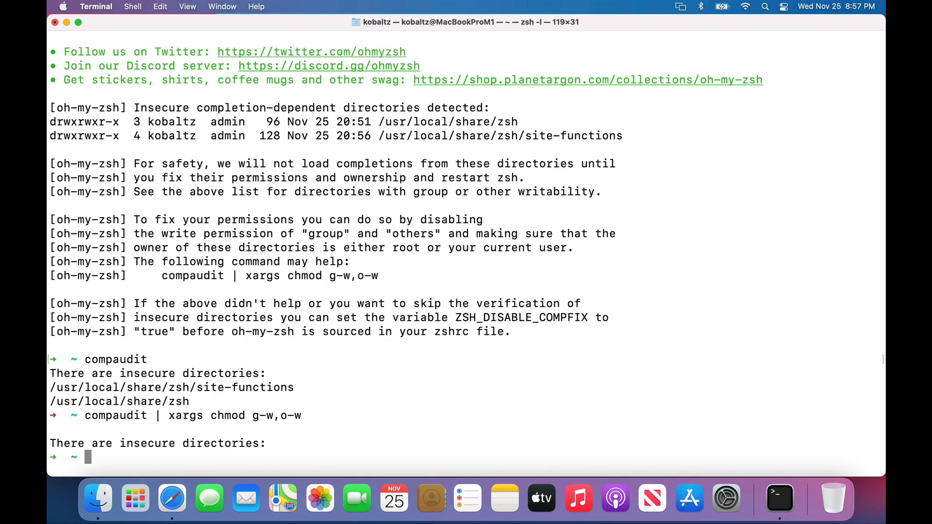
mouse_move(474, 381)
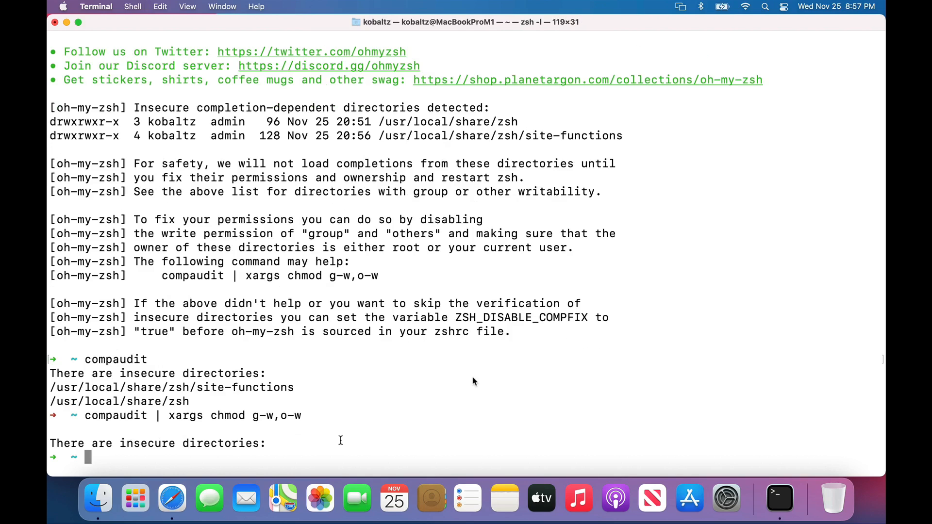
type("brew")
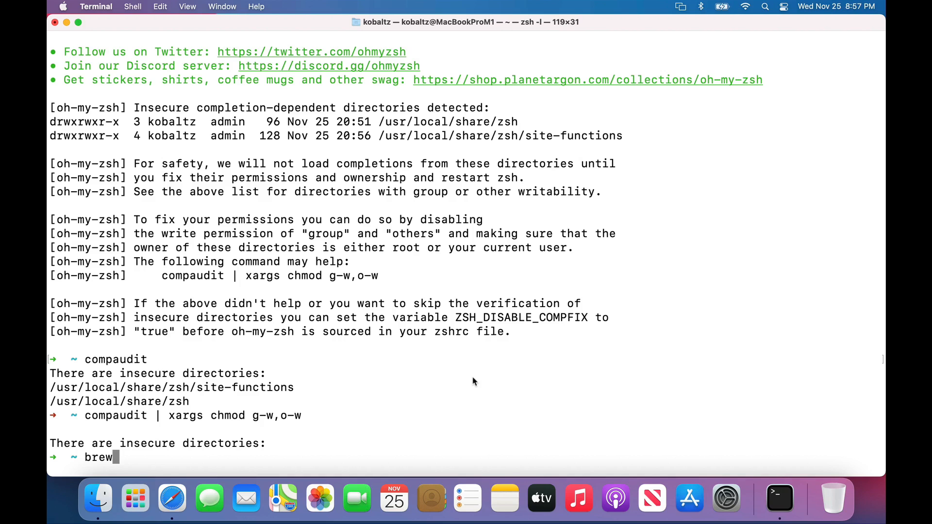
type("cask instal")
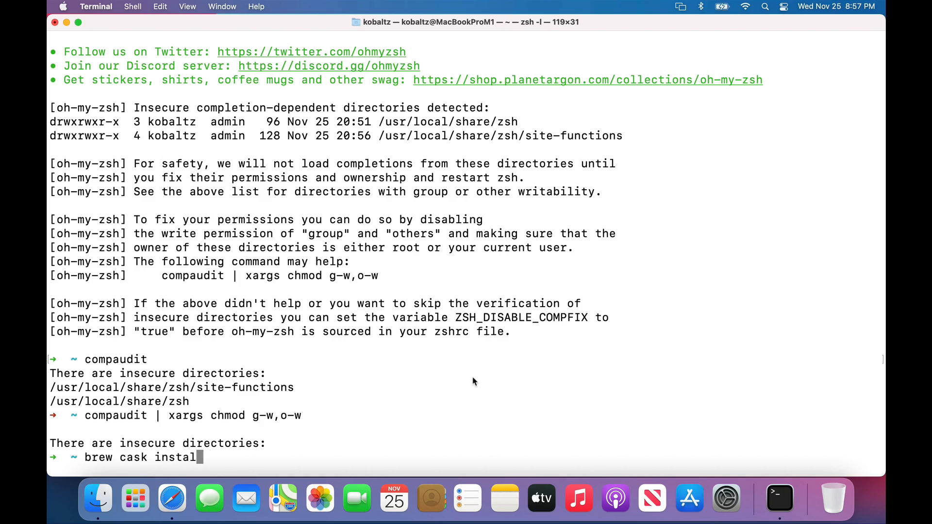
key("Return")
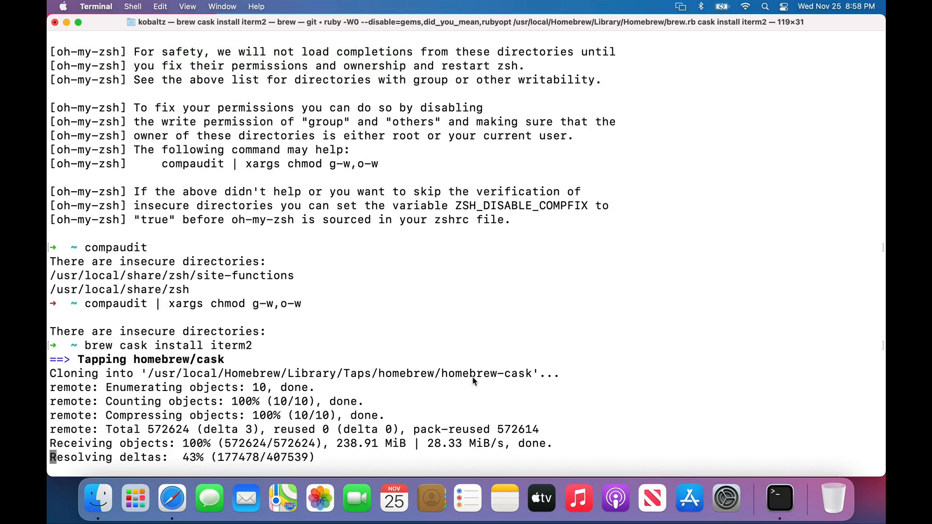
left_click(96, 7)
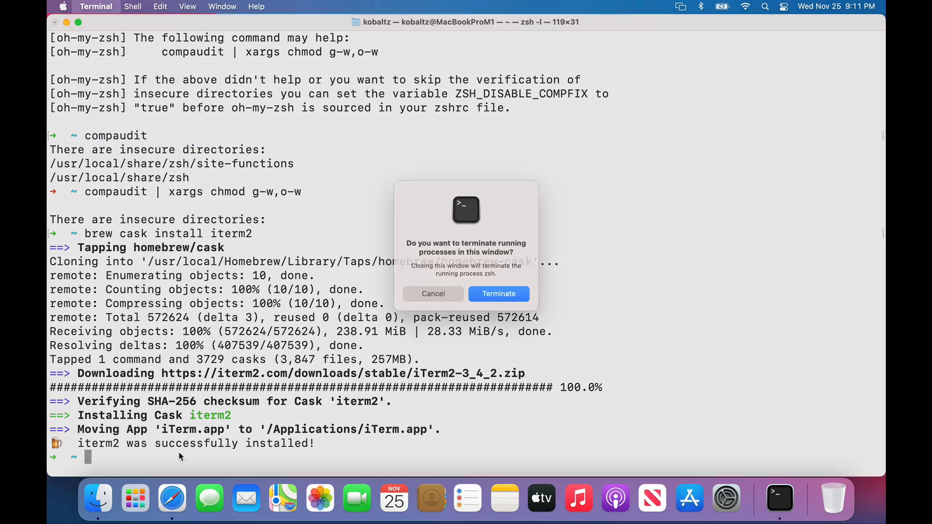
left_click(498, 294)
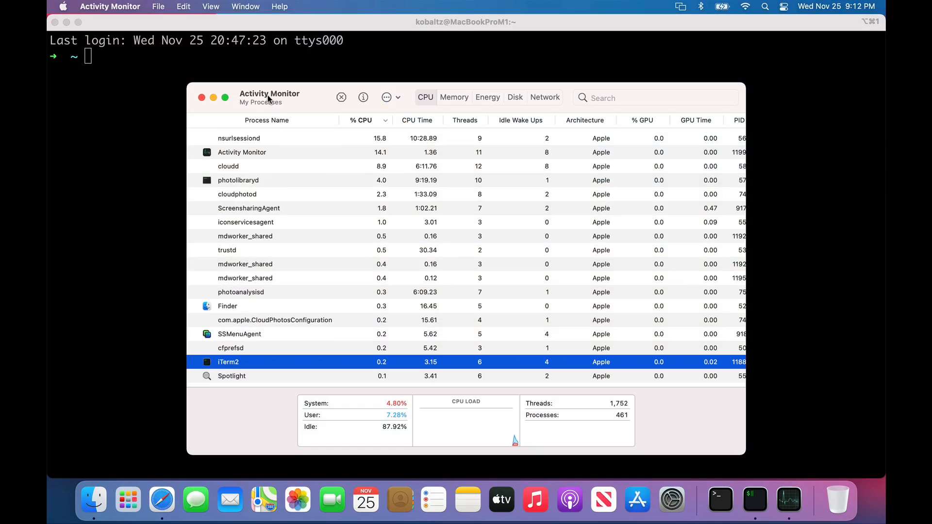
mouse_move(626, 370)
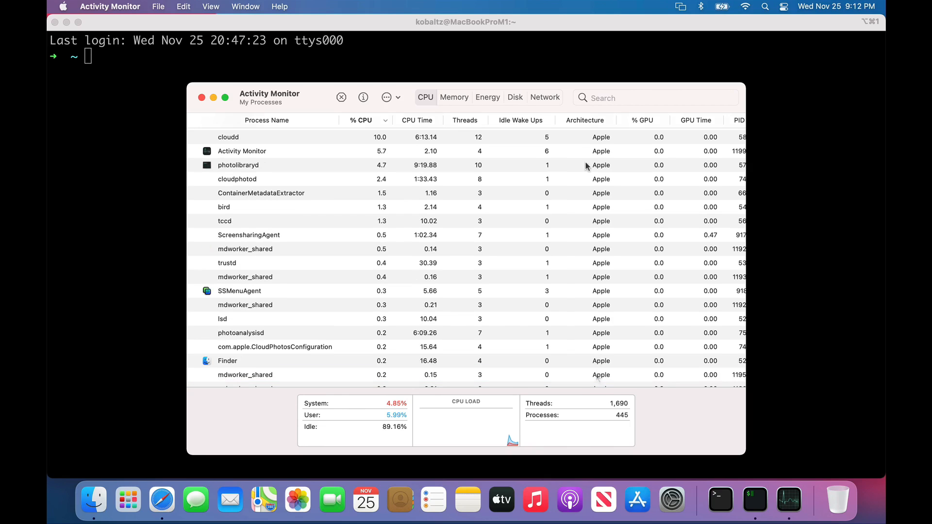
left_click(228, 333)
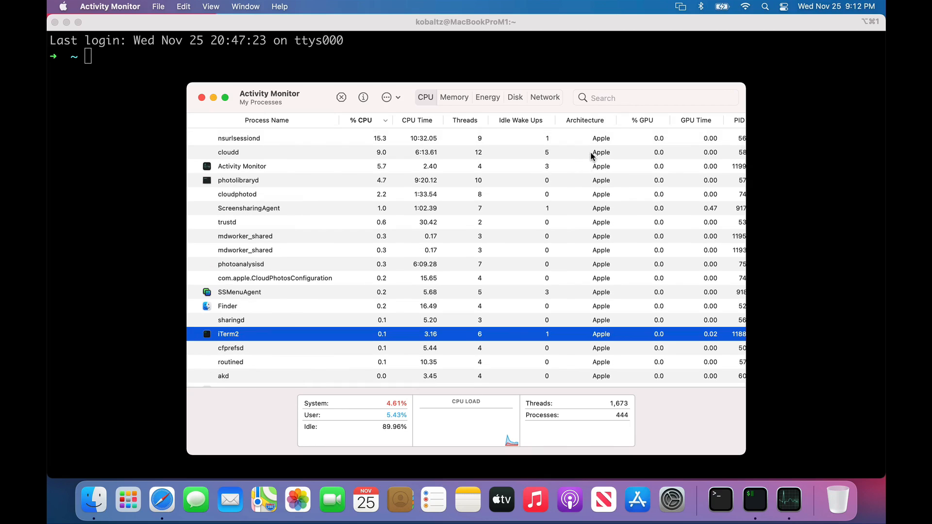
left_click(585, 120)
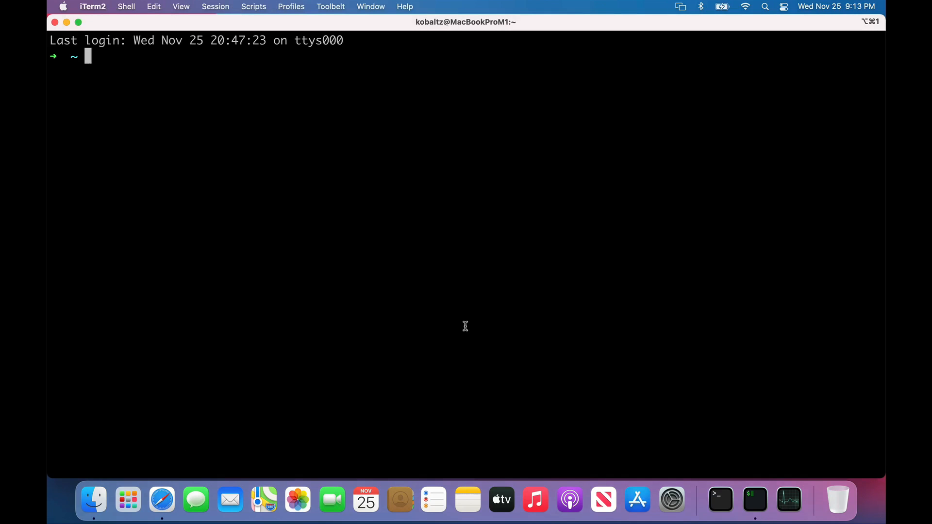
Attempt installing Docker with plain brew install docker.
type("brew")
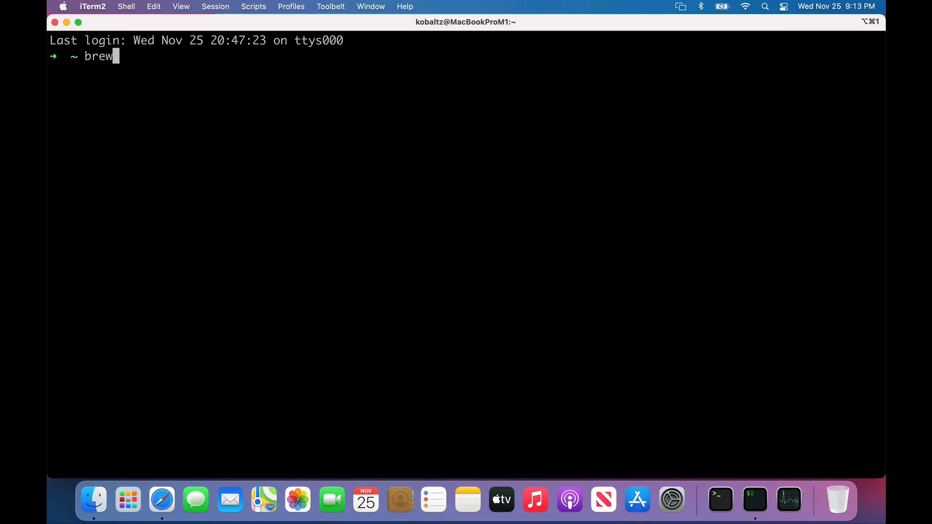
type("install dock")
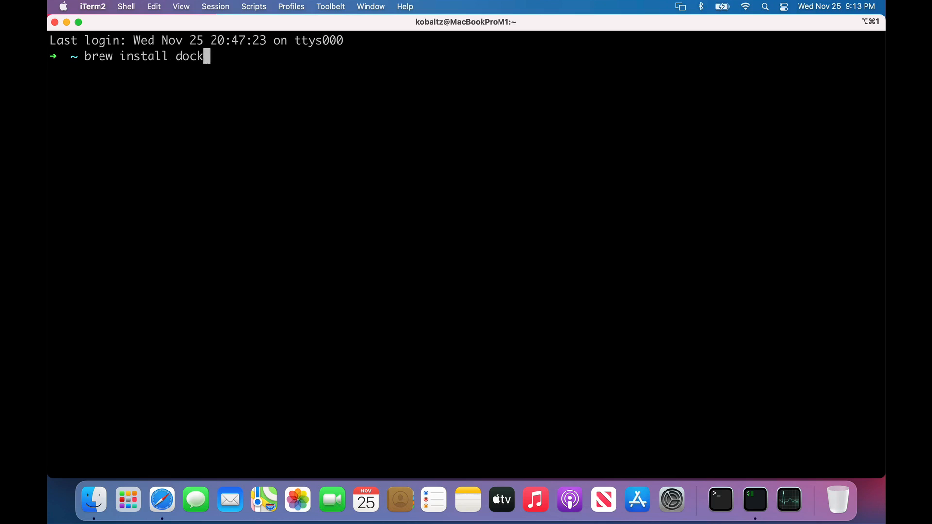
key("Return")
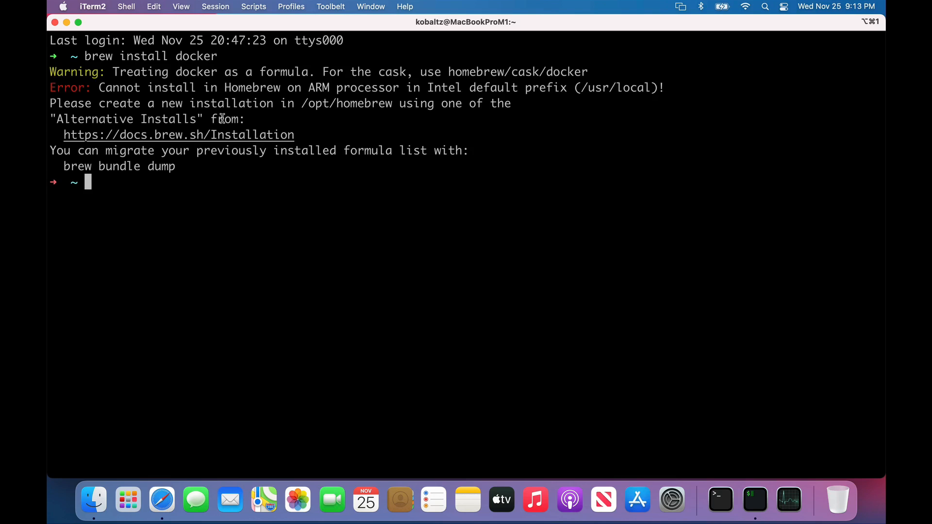
mouse_move(85, 118)
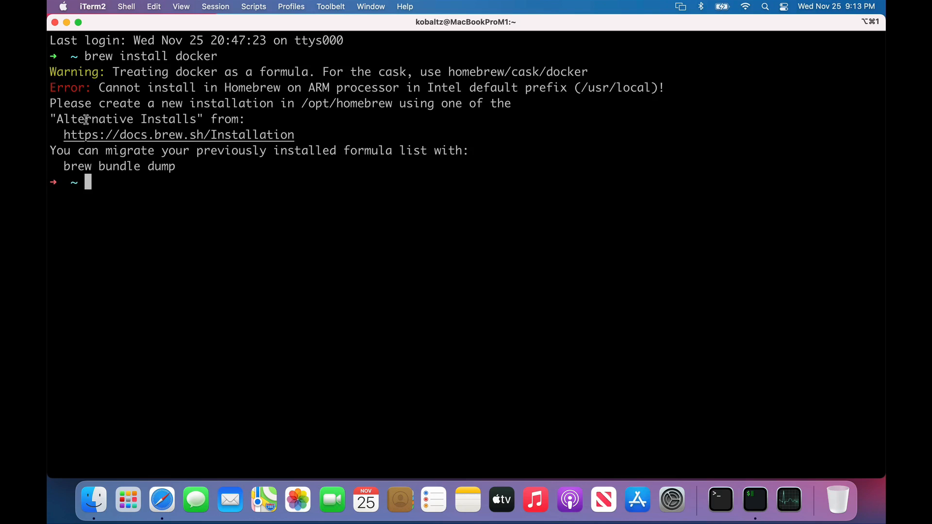
mouse_move(318, 231)
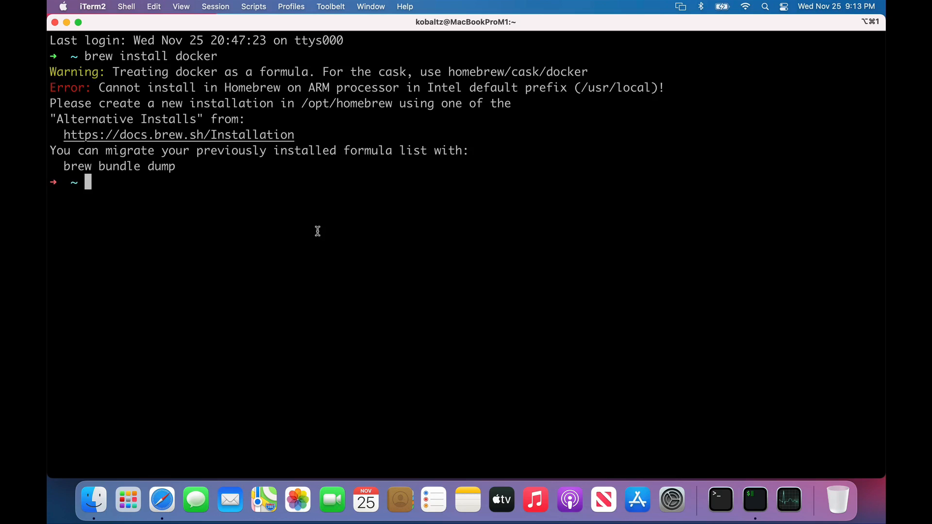
Install Docker with arch -x86_64 brew and run docker info, which finds no daemon.
type("arch")
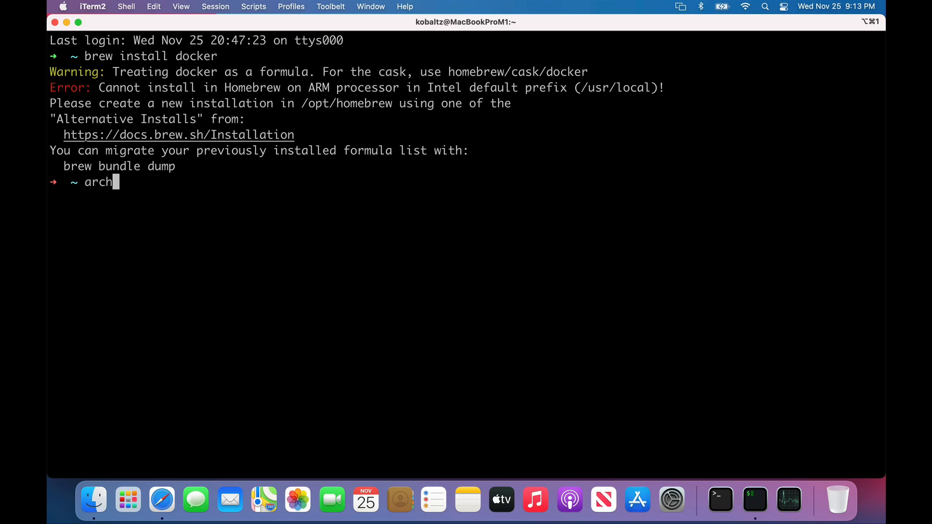
type("-x8")
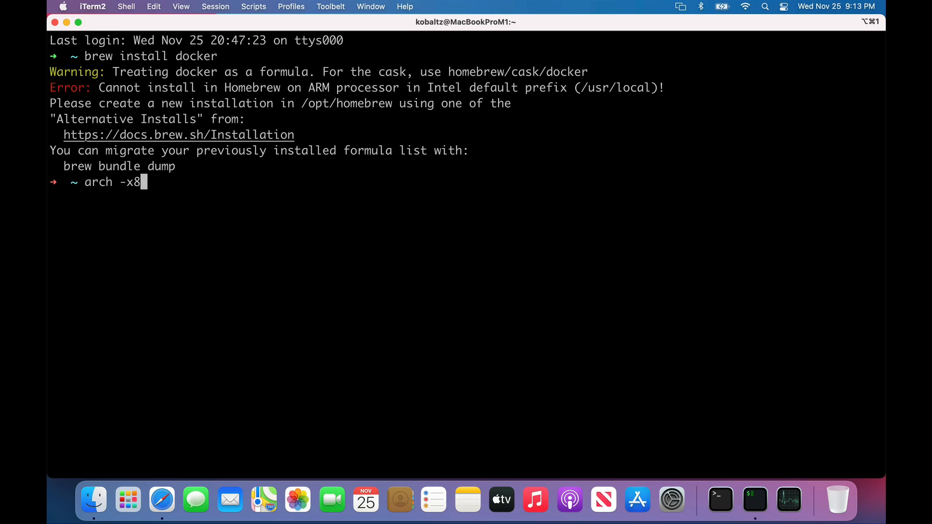
type("6_64 brew install")
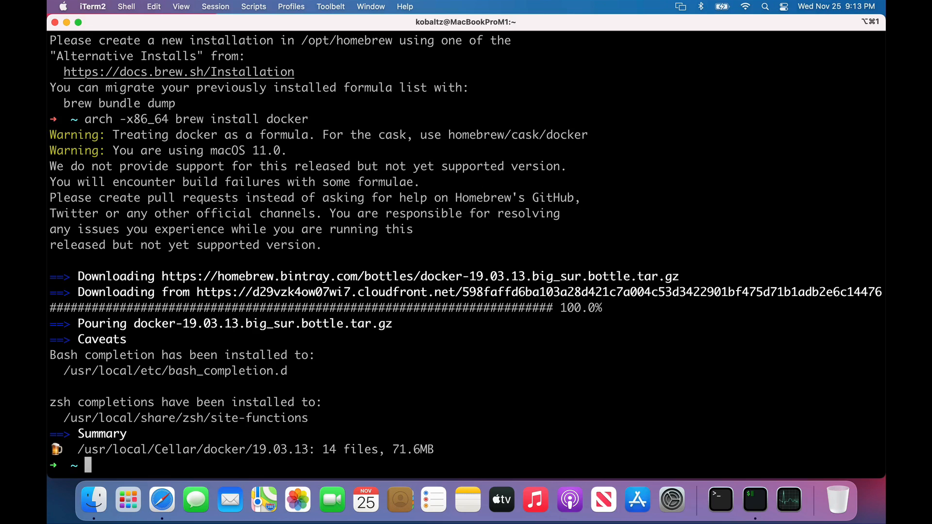
type("docker info")
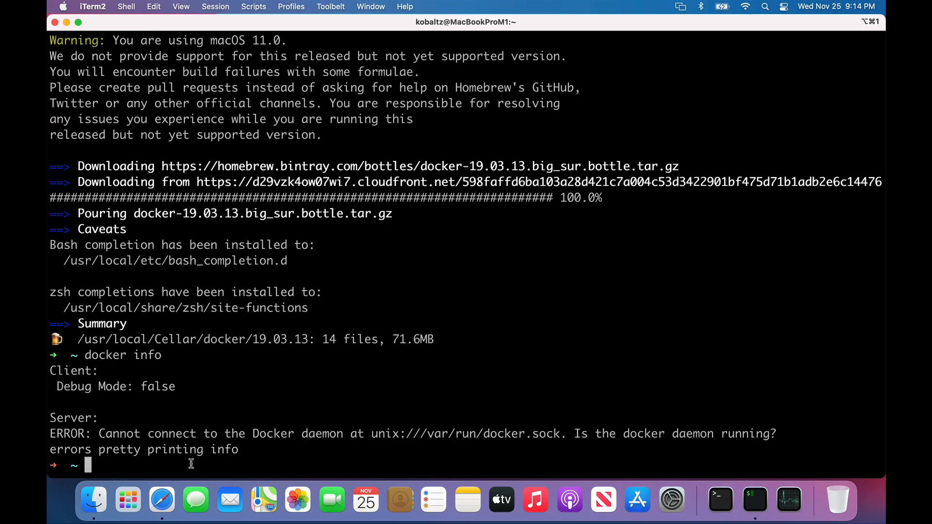
mouse_move(297, 427)
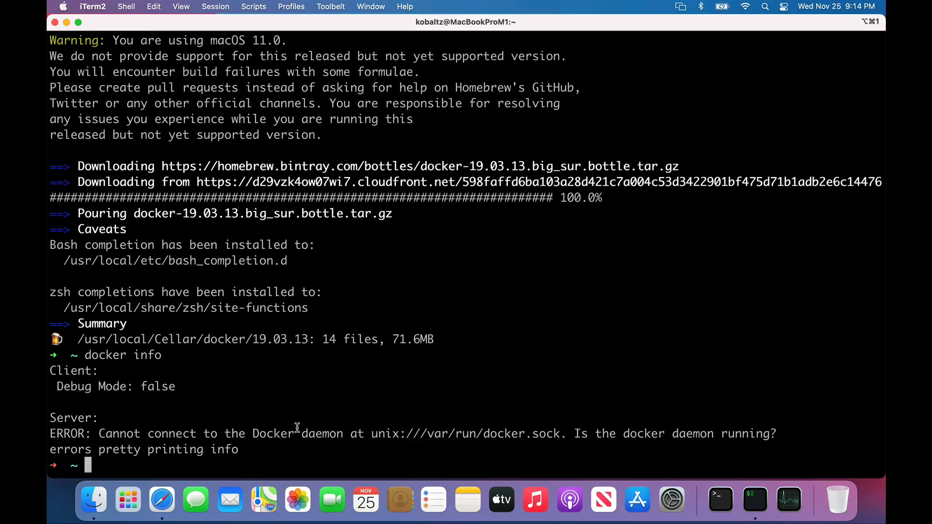
mouse_move(267, 351)
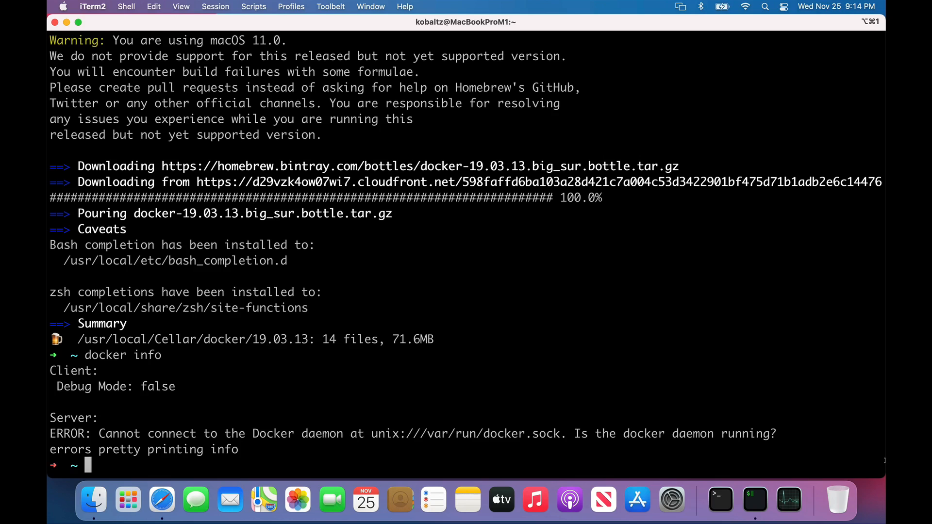
type("ssh")
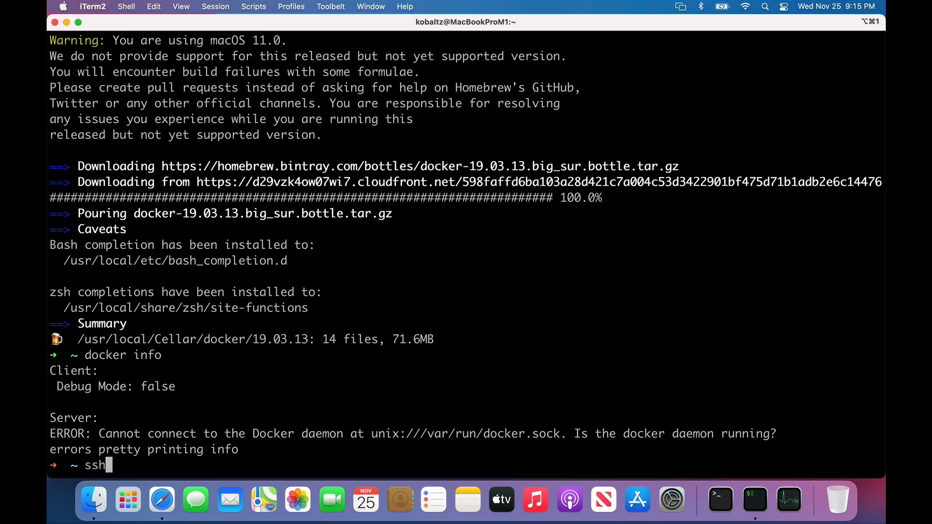
type("-keyge")
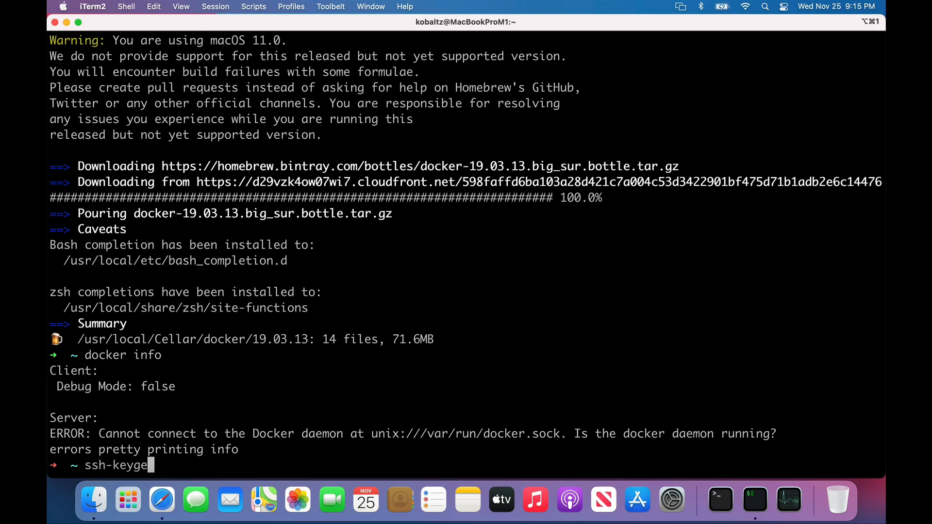
key("Return")
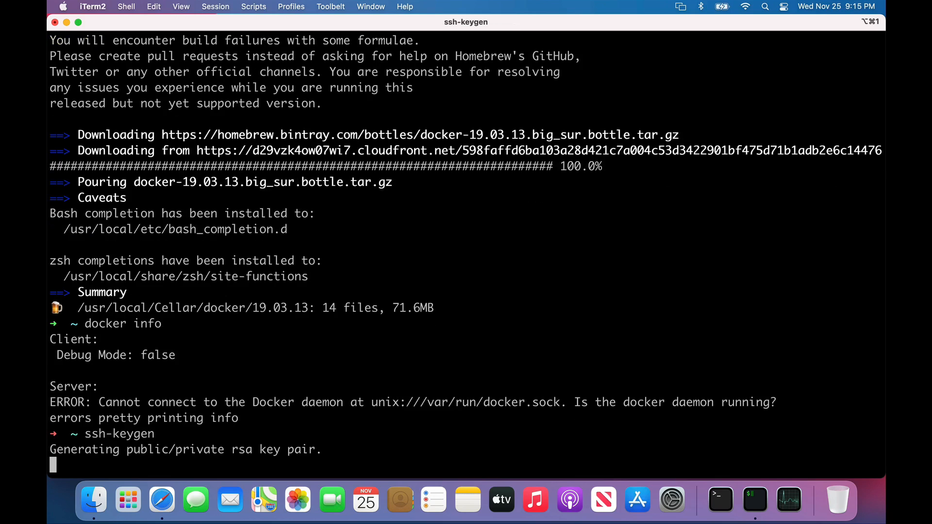
type("ssh-copy-id -i ~/.")
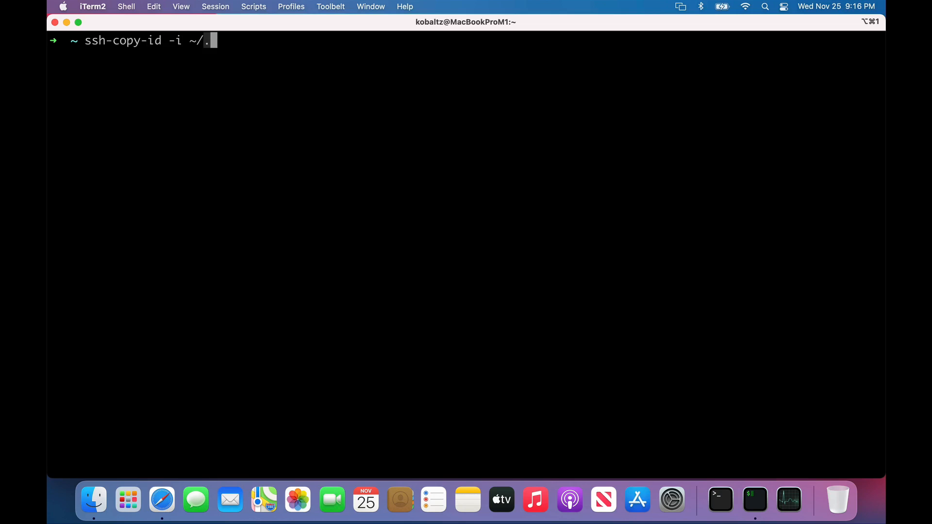
key("Return")
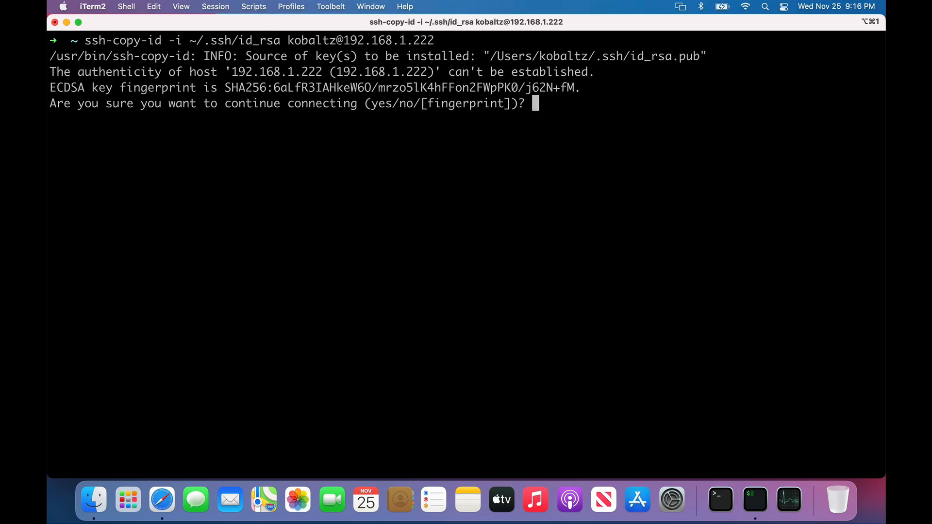
type("yes")
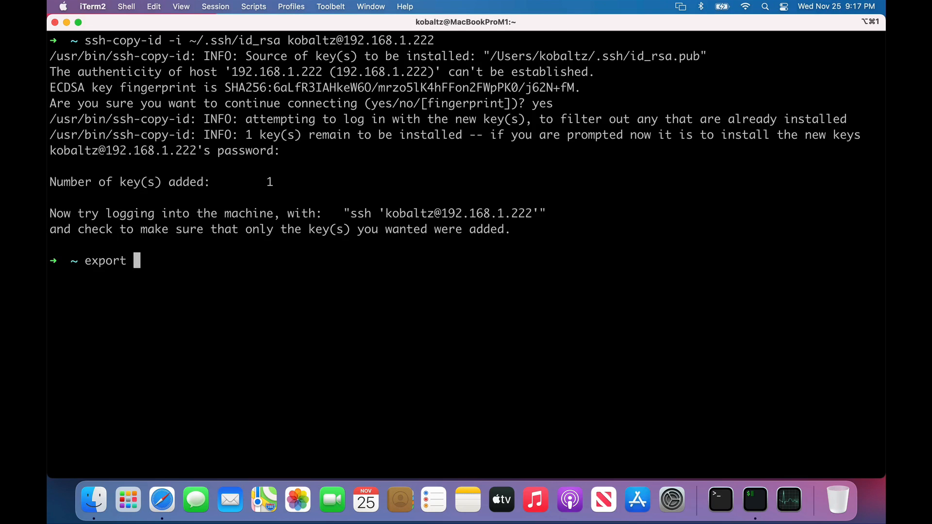
type("DOCKER_HOST=")
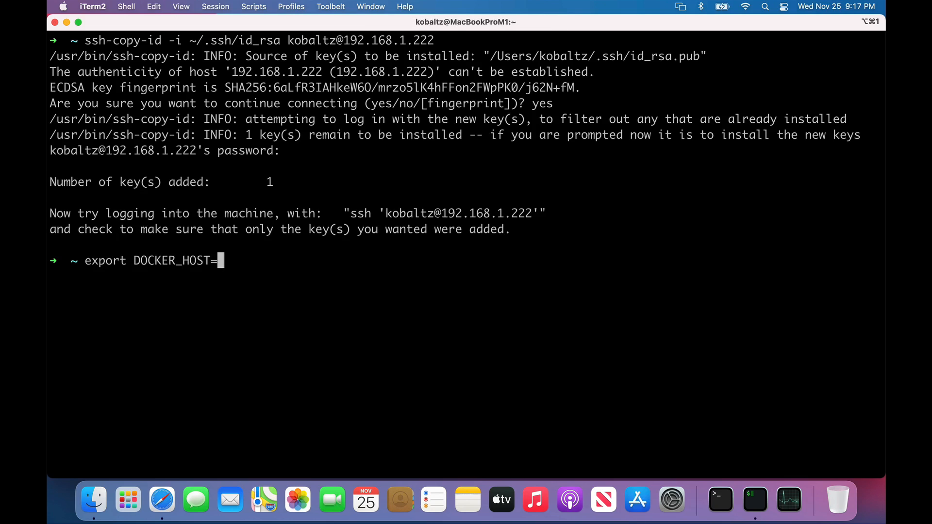
type("ssh:")
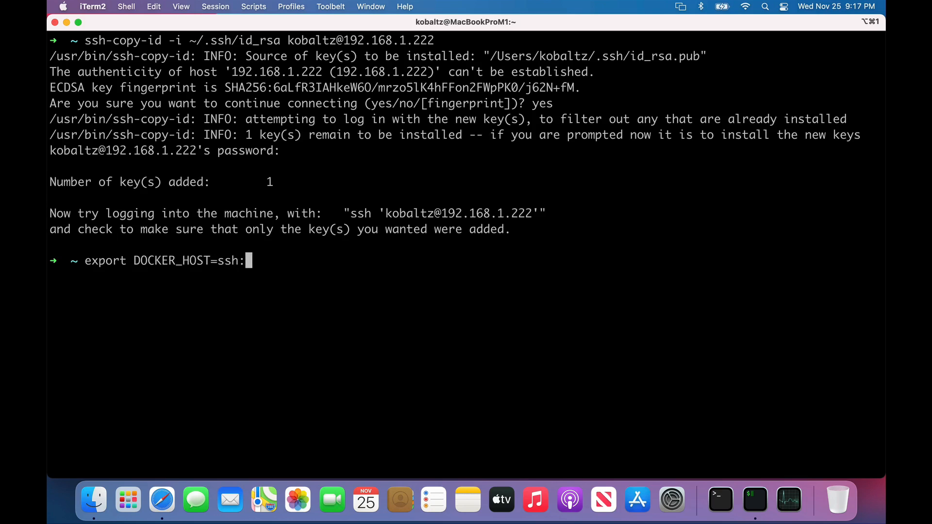
type("//kobaltz@192.168.1.222")
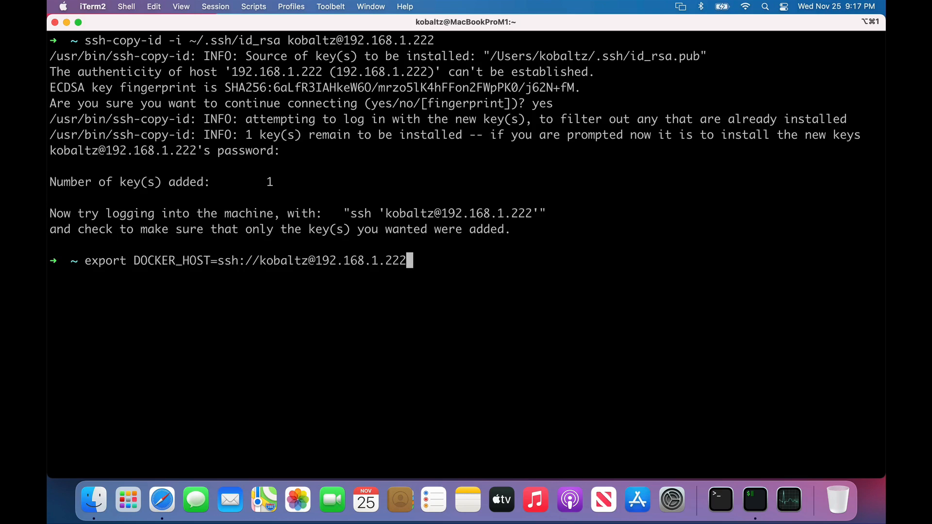
type("docker in")
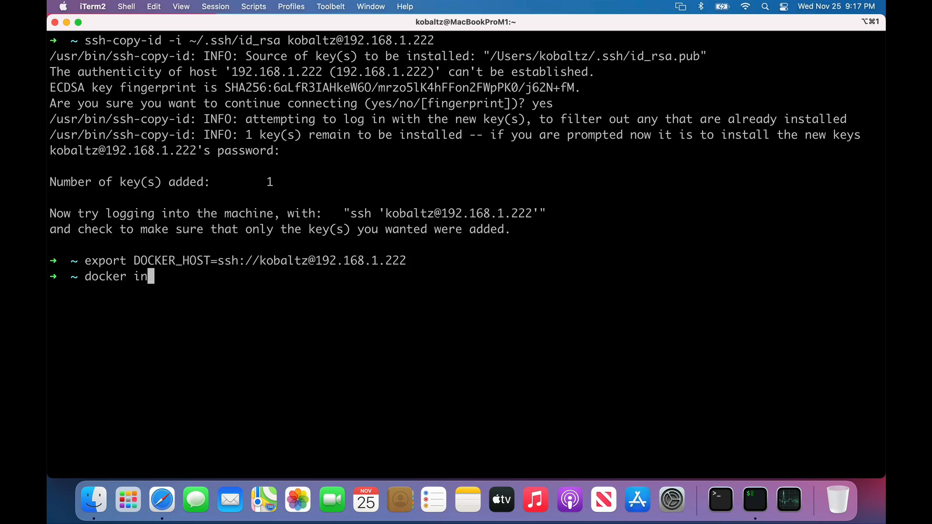
key("Return")
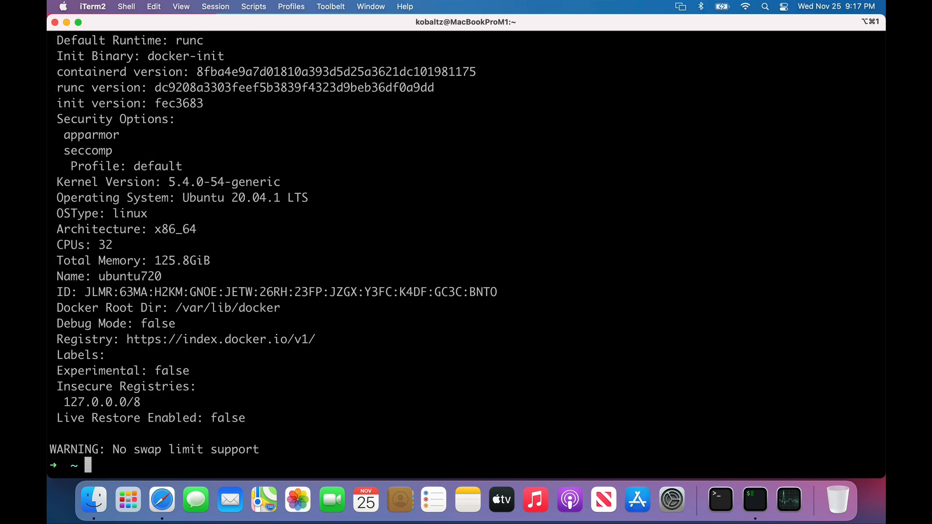
Launch an nginx container on the remote host with port mapping 80:80.
type("dock")
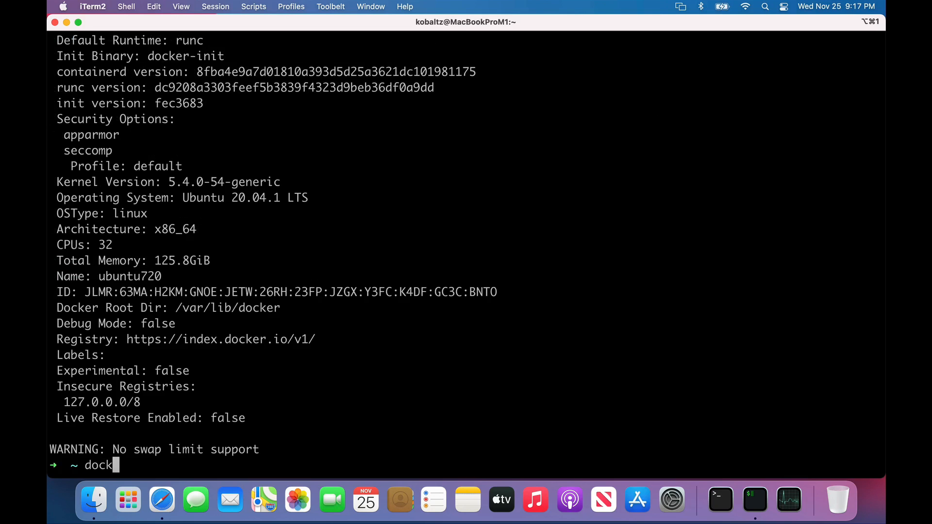
type("er run -p")
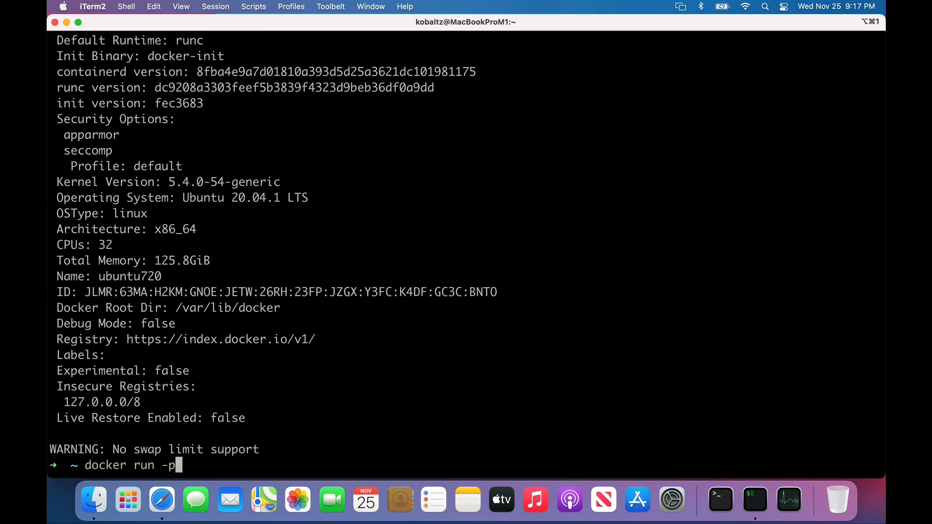
type("80:80 nginx")
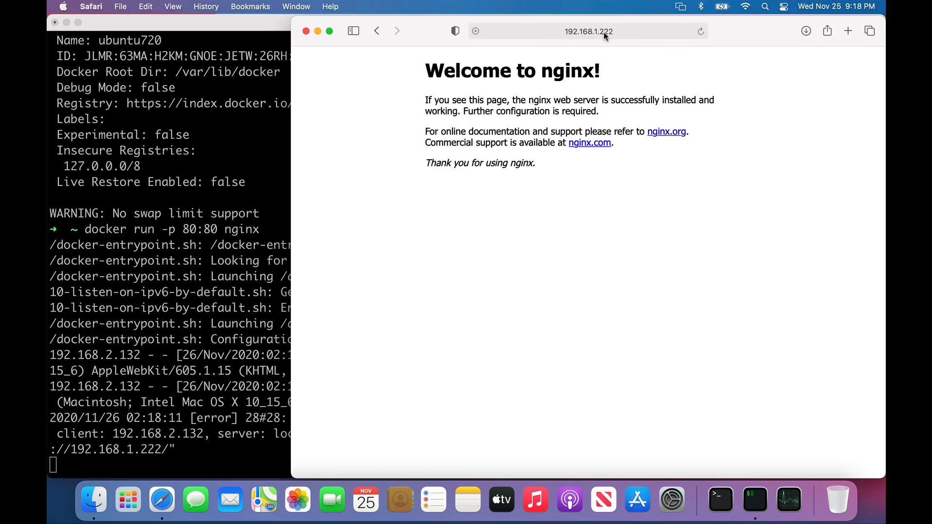
mouse_move(531, 98)
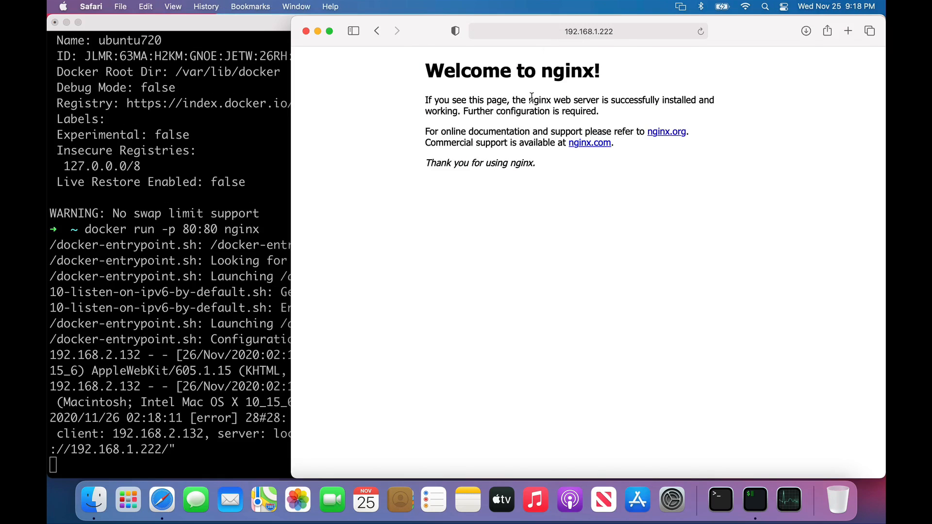
mouse_move(440, 279)
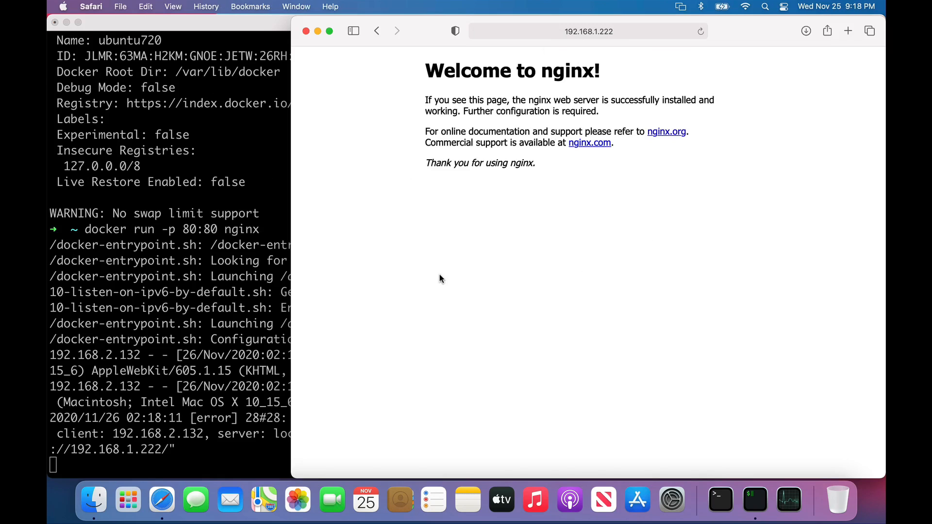
mouse_move(437, 273)
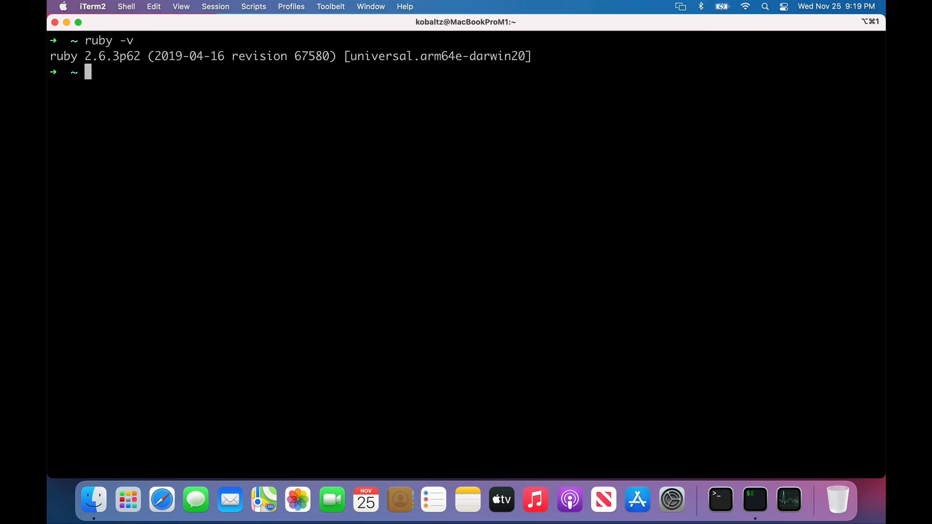
mouse_move(398, 55)
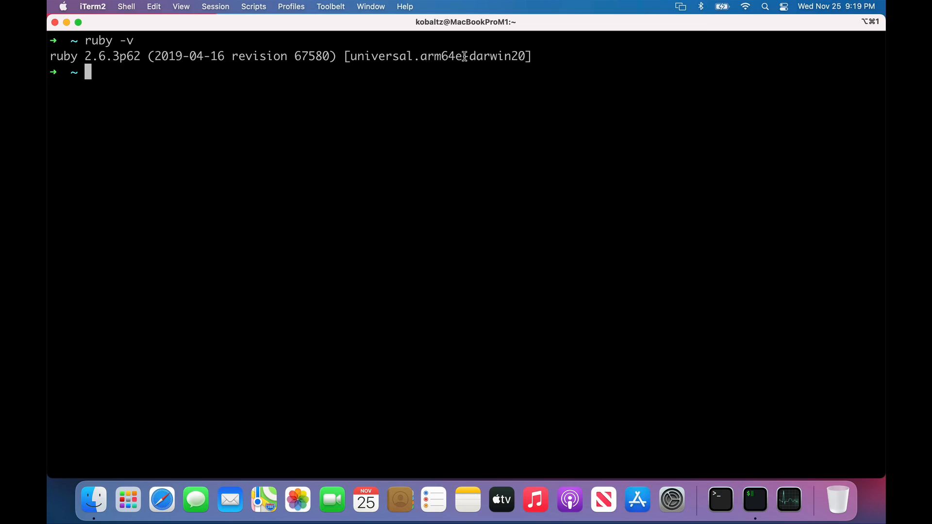
mouse_move(378, 79)
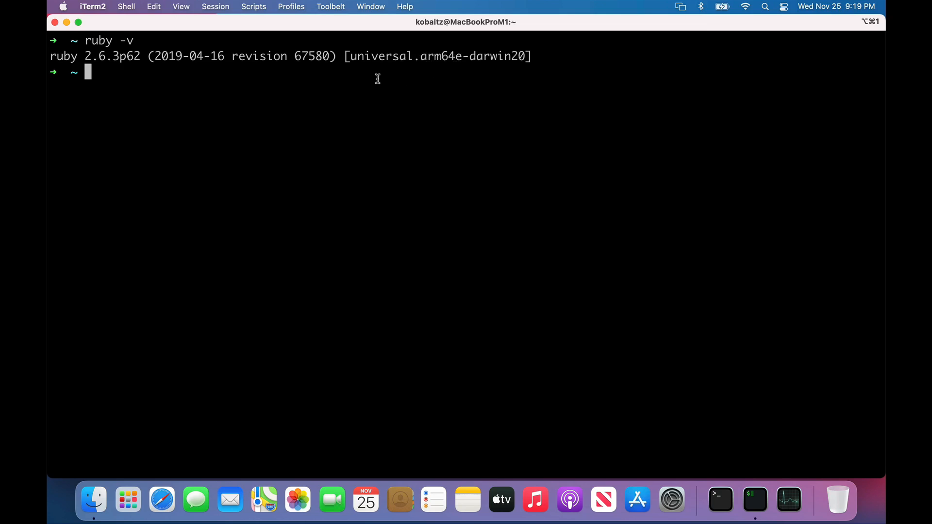
Try brew install asdf, hit the ARM prefix error, switch to an x86_64 shell, open .zshrc in nano.
type("brew")
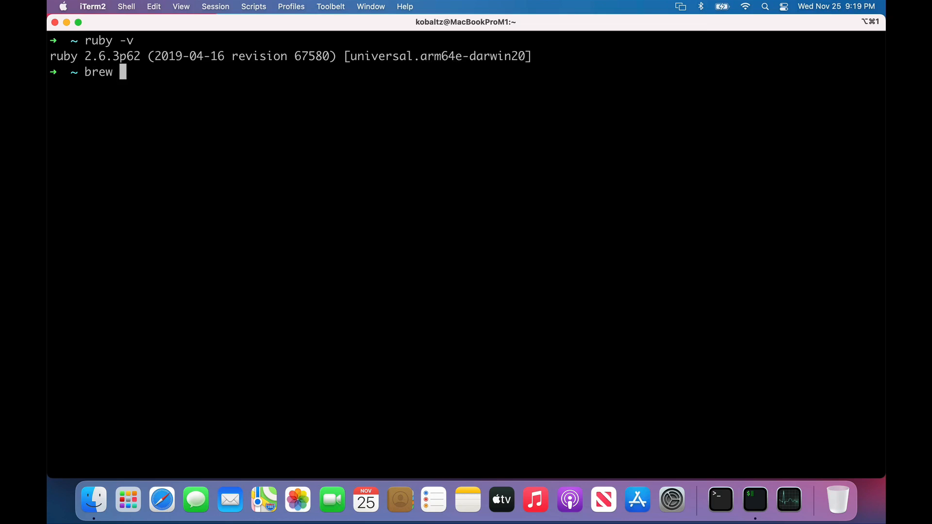
type("install asdf")
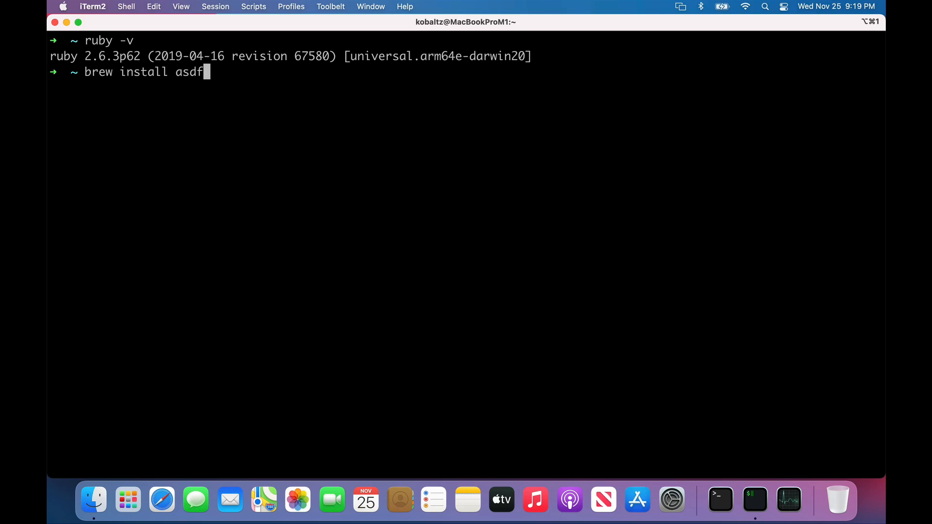
key("Return")
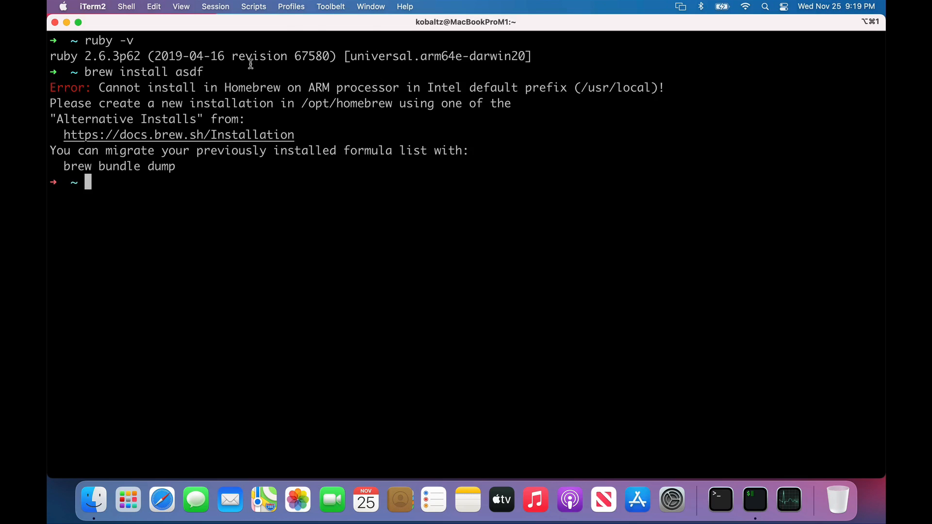
mouse_move(276, 82)
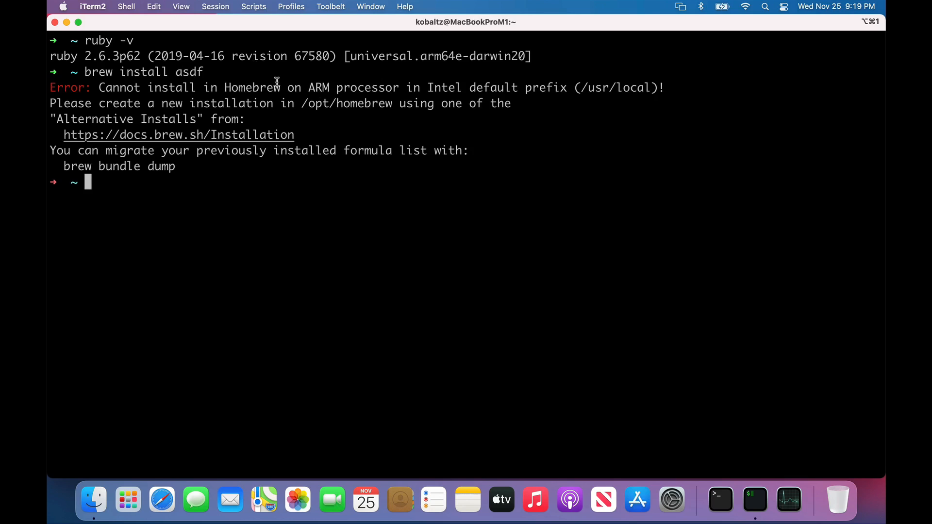
double_click(189, 71)
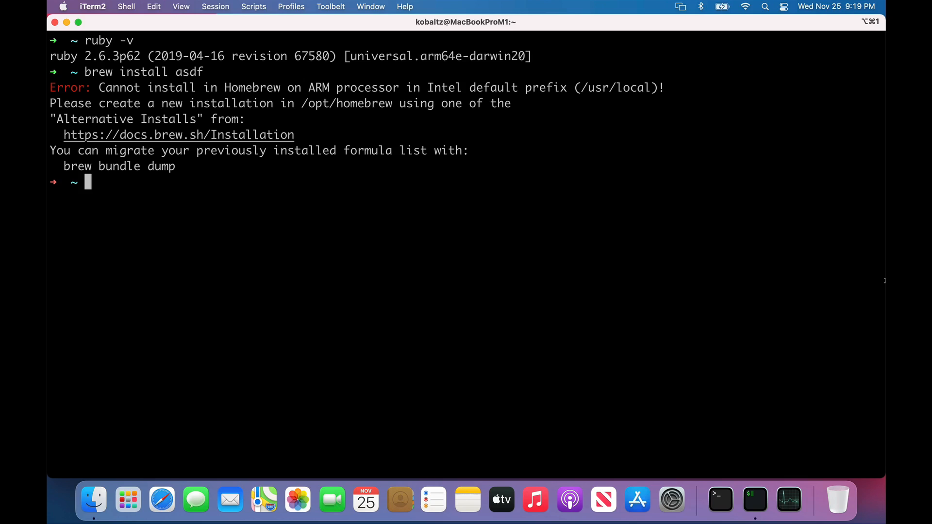
type("arch -x86_64")
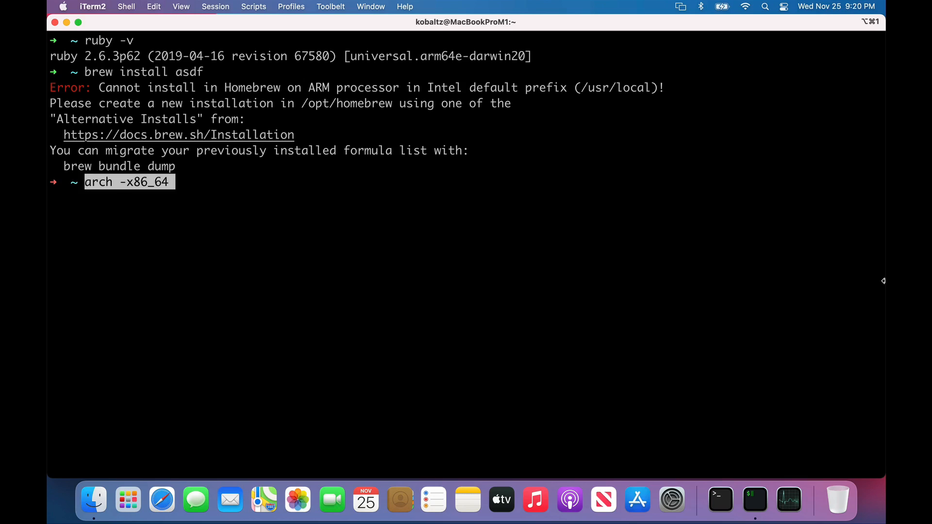
type("nano .zshrc")
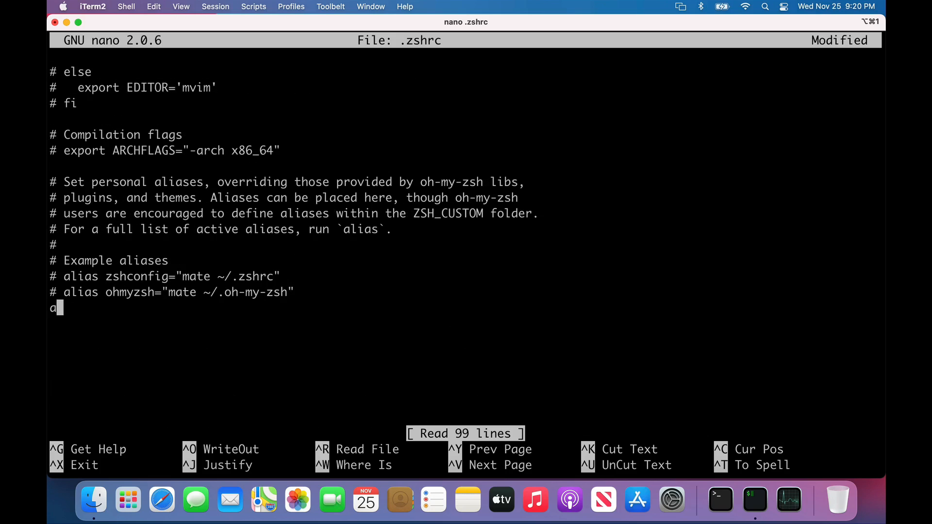
Append alias ibrew="arch -x86_64 brew" to .zshrc and exit nano.
type("lias")
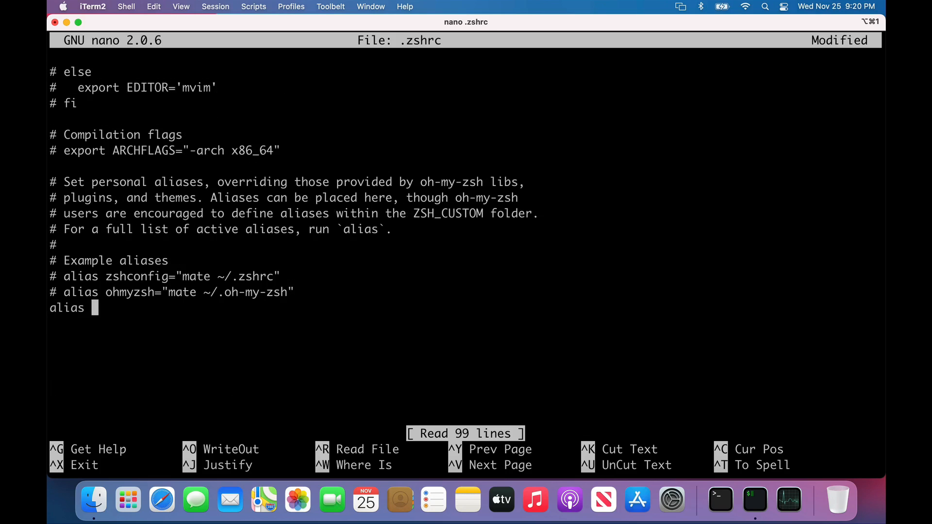
type("i")
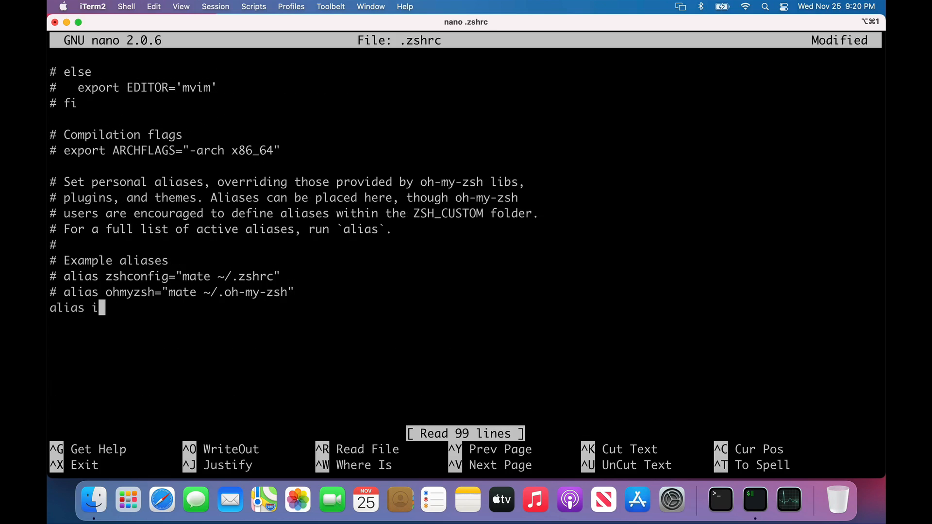
type("brew=\"arch -x86_64")
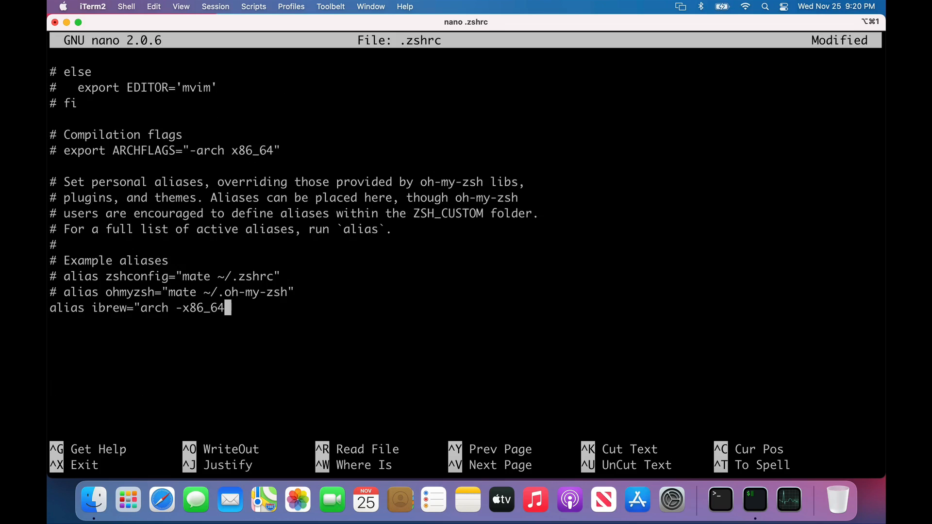
type("brew")
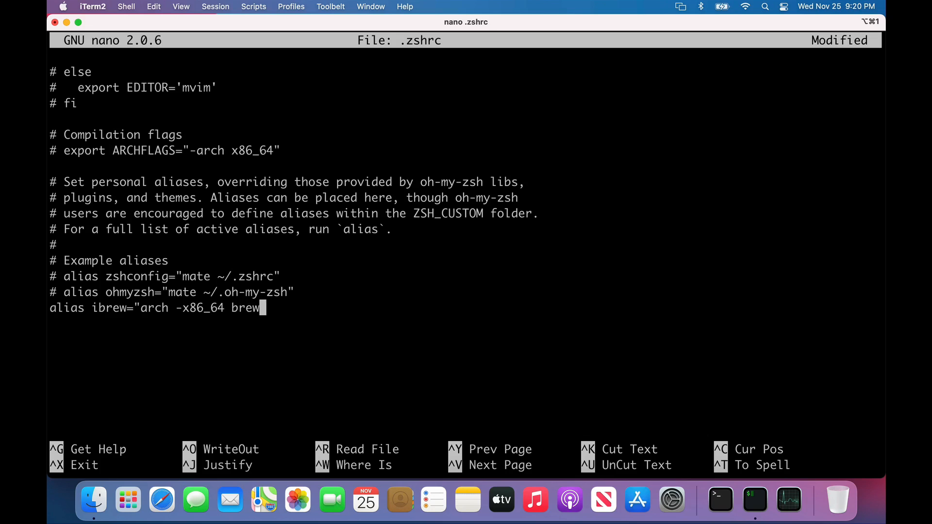
key("ctrl+x")
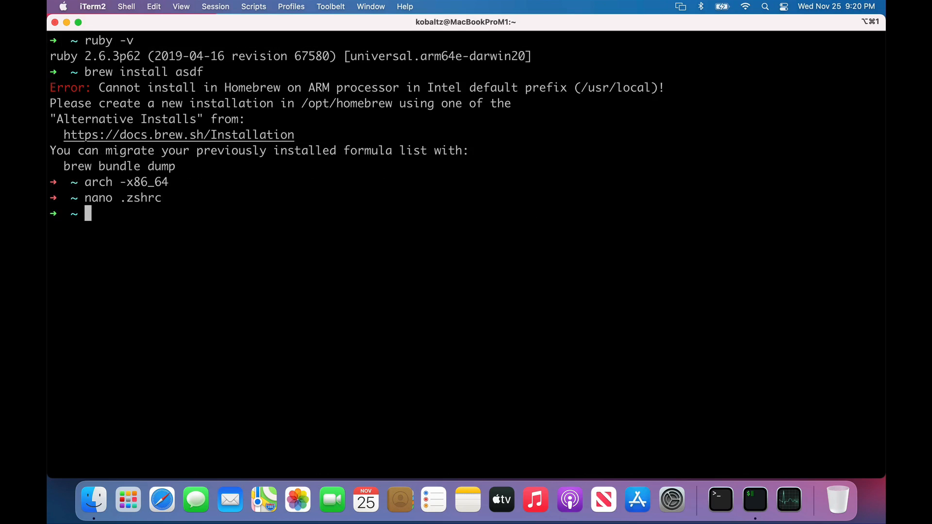
Source .zshrc and install asdf with ibrew install asdf.
type("source .zshrc")
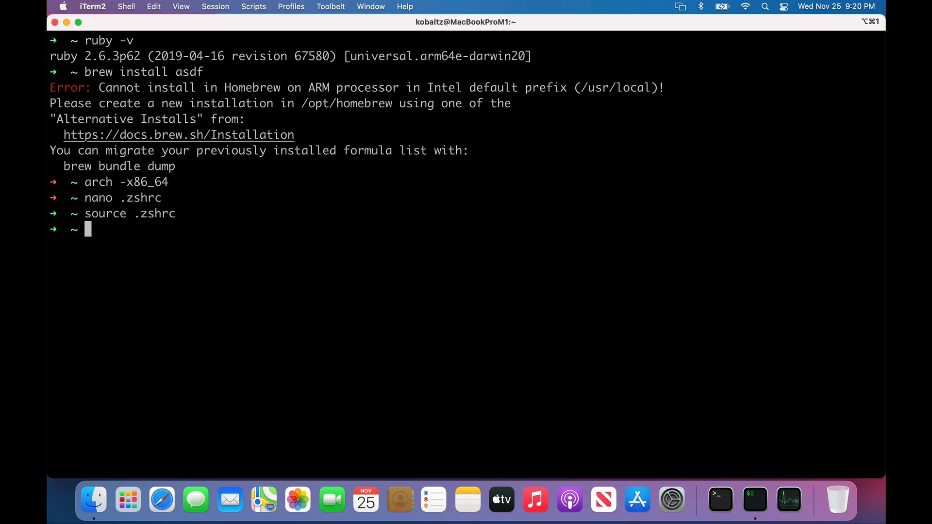
type("ibrew")
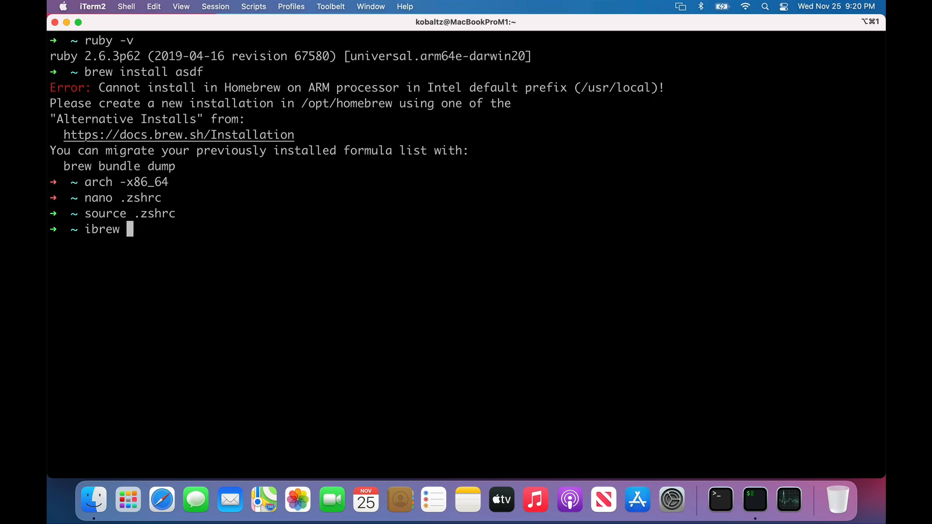
type("install asdf")
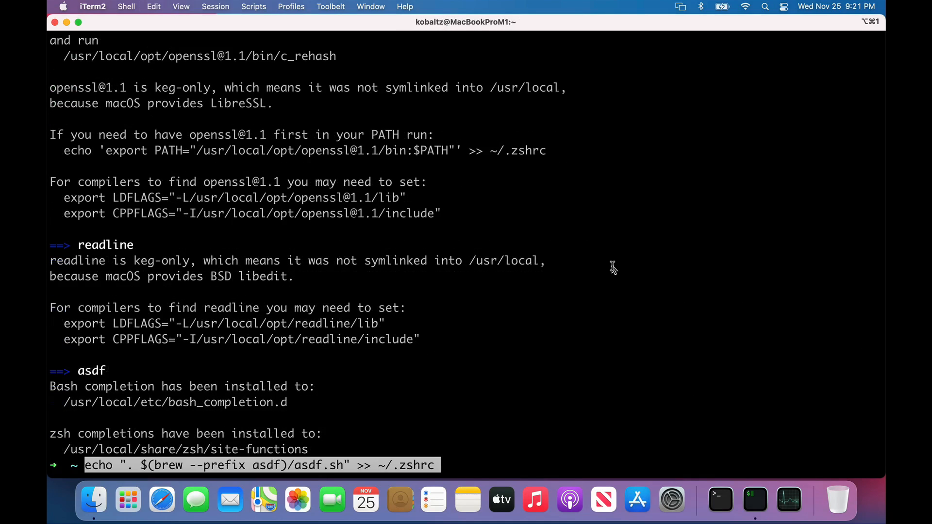
Reload ~/.zshrc, add the Ruby plugin from asdf-ruby.git, and start asdf install ruby.
type("source ~/.zsh")
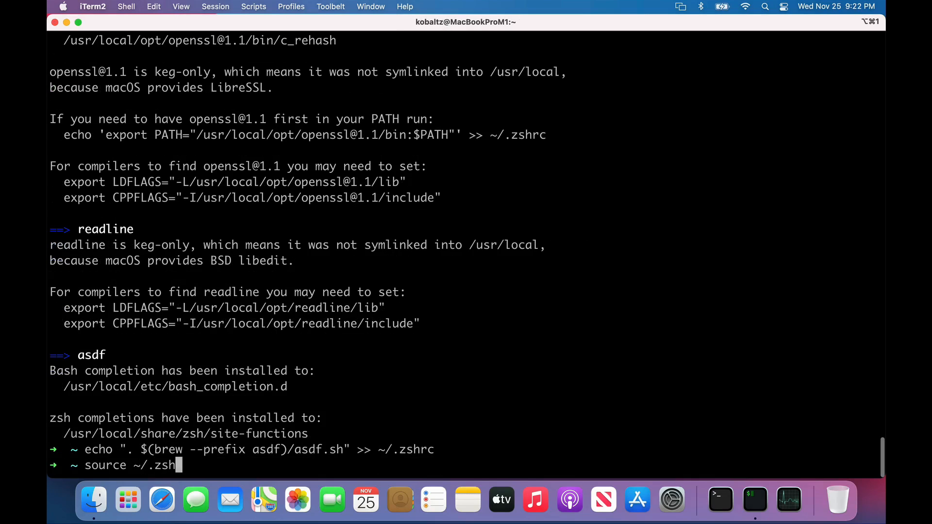
key("Return")
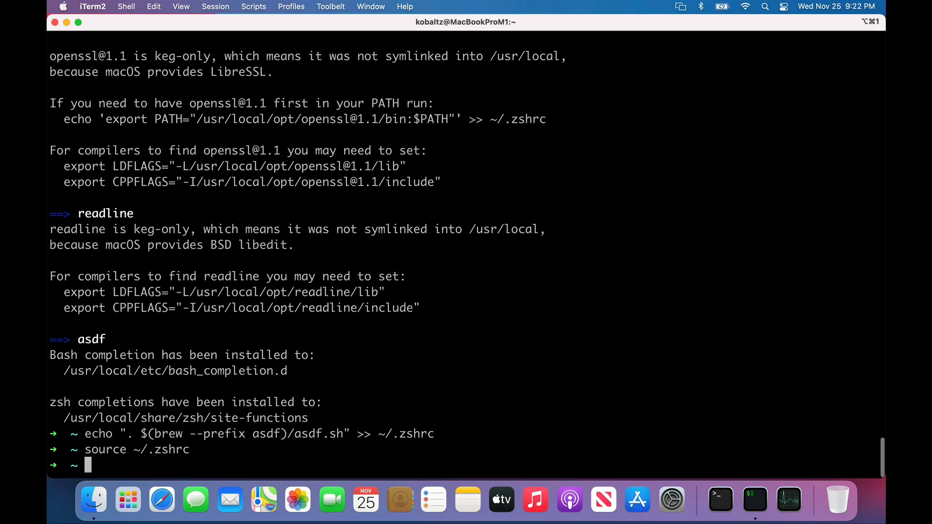
type("asdf plugin-add ruby")
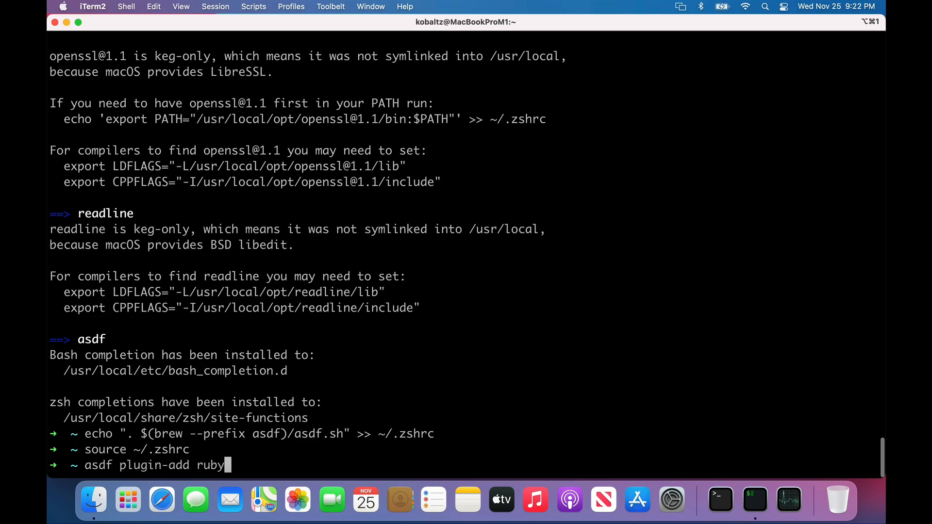
mouse_move(537, 332)
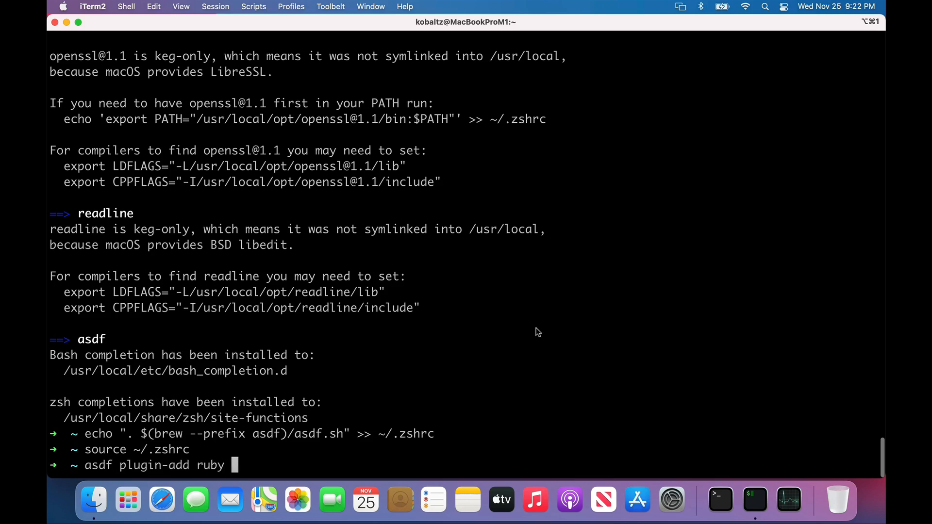
type("https://github.com/asdf-vm/asdf-ruby.git")
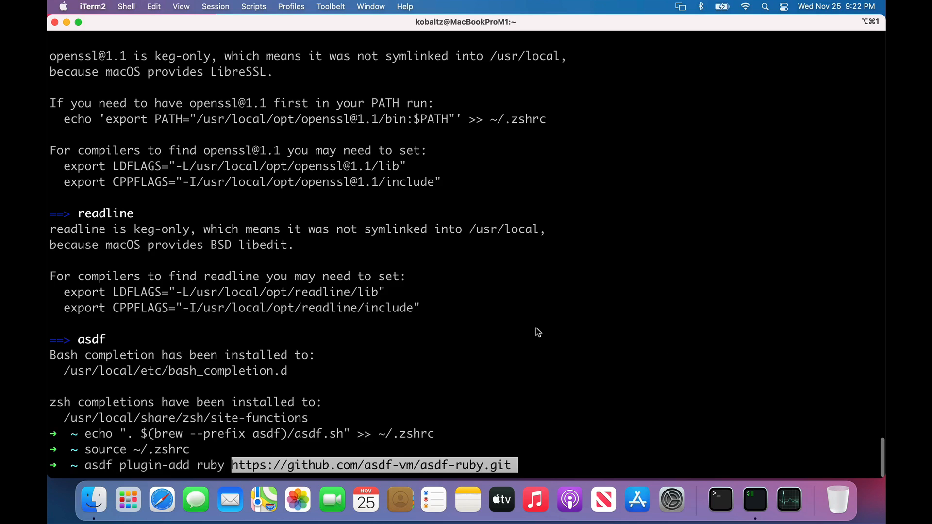
type("asdf in")
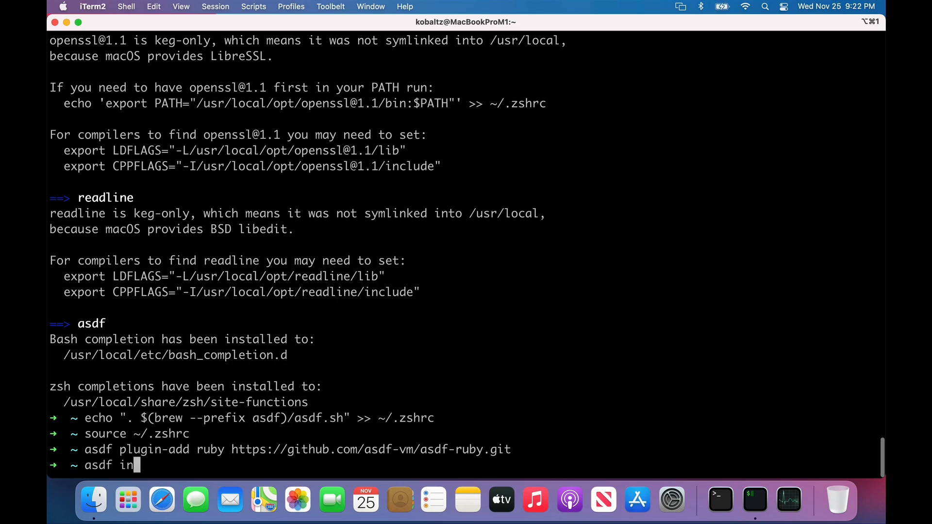
type("stall ruby 2.7.2")
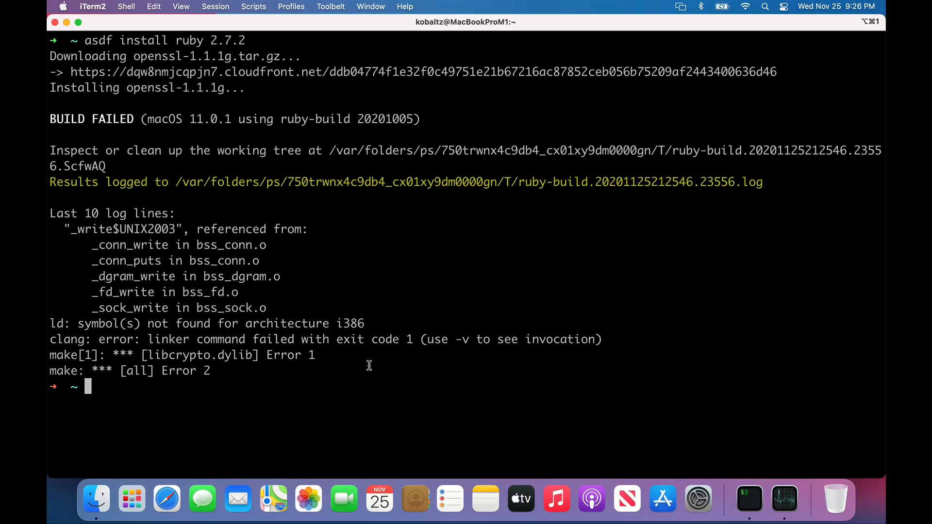
Install Ruby 2.7.2 under arch -x86_64 and set it as the global asdf Ruby.
type("arch -x86_64")
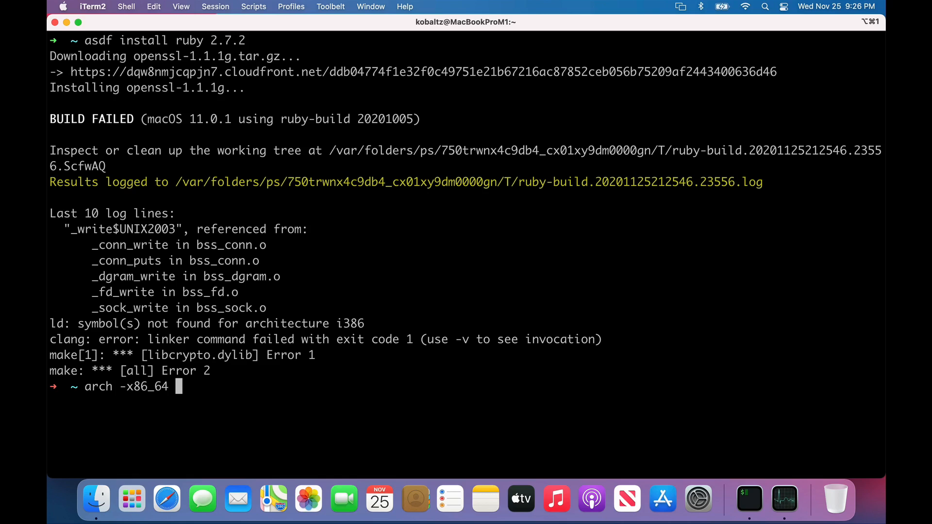
type("asdf in")
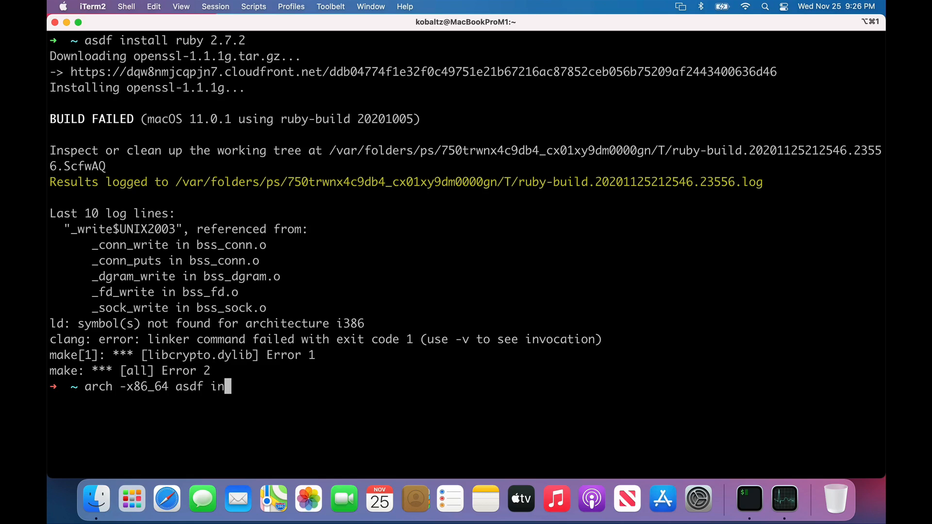
type("stall ruby 2.7.2")
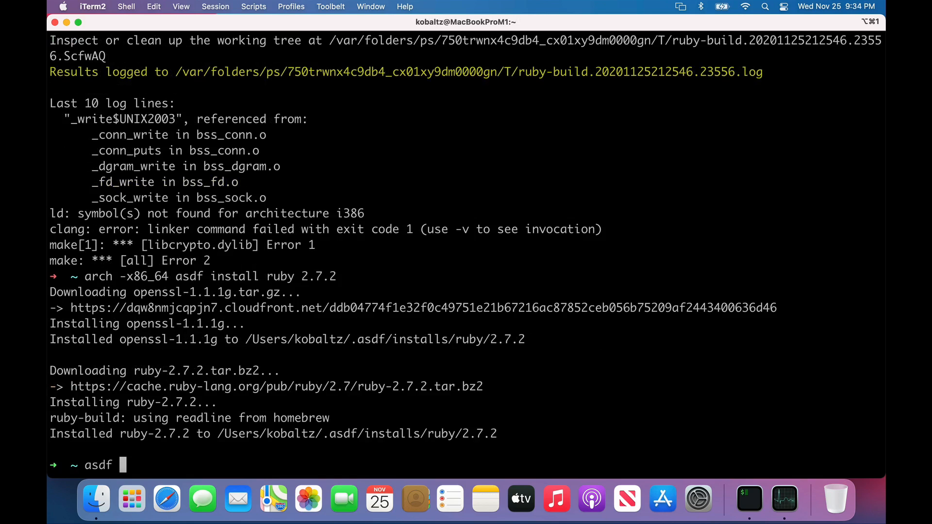
type("glo")
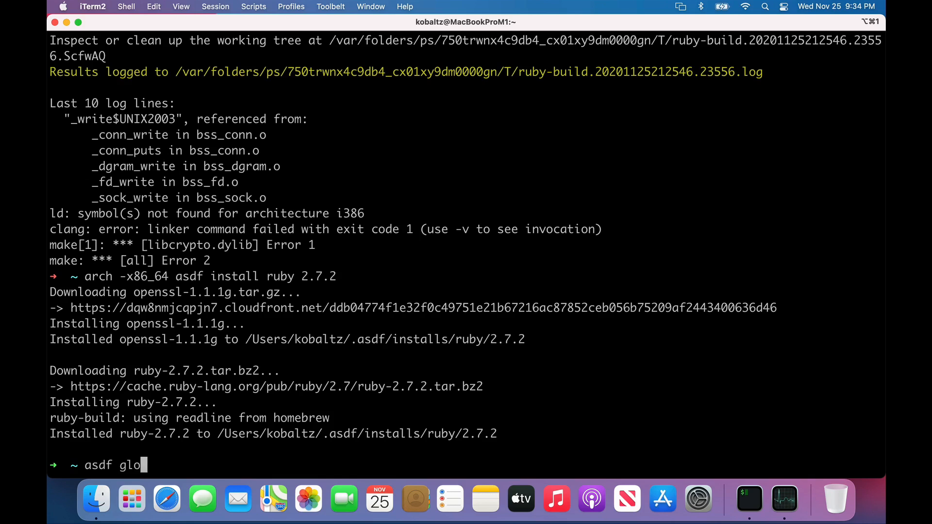
type("bal ruby 2.7")
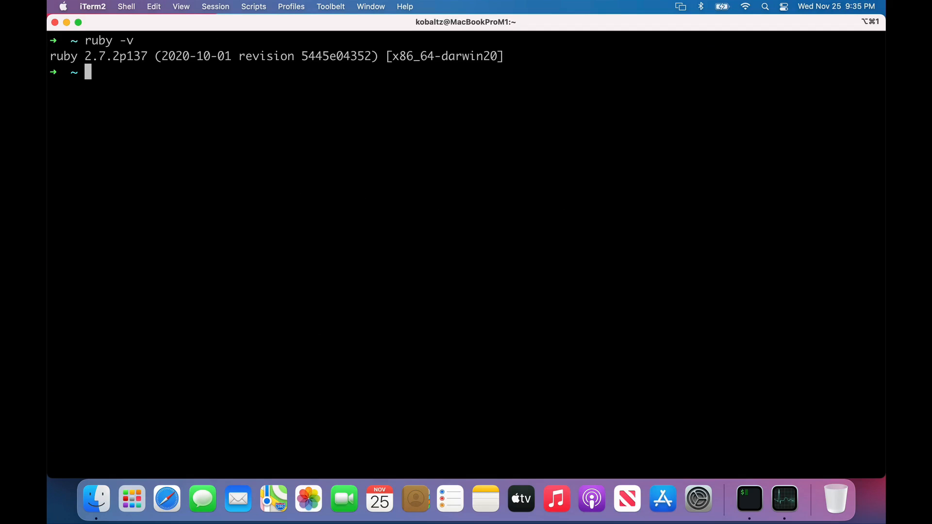
Add 'gem: --no-document' to ~/.gemrc and begin installing Rails with gem install.
type("echo 'gem: --no-document' >> ~/.gemrc")
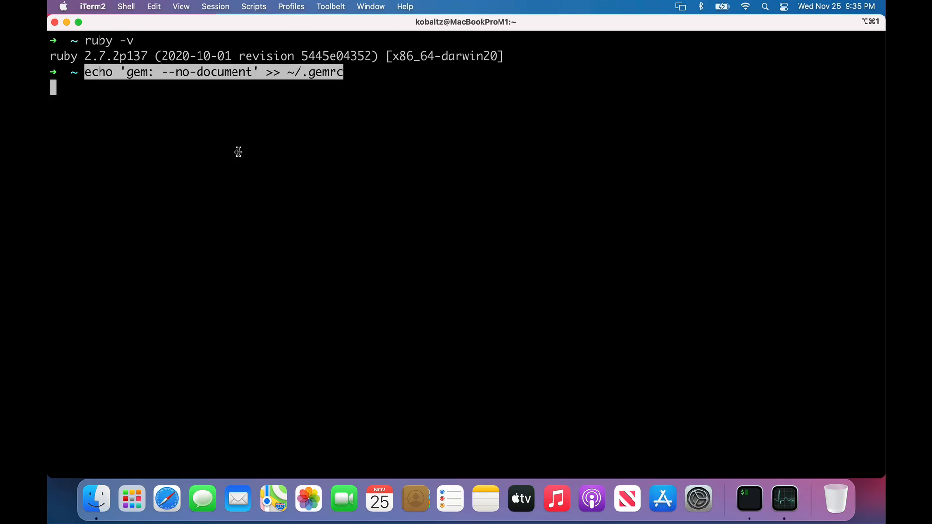
mouse_move(238, 151)
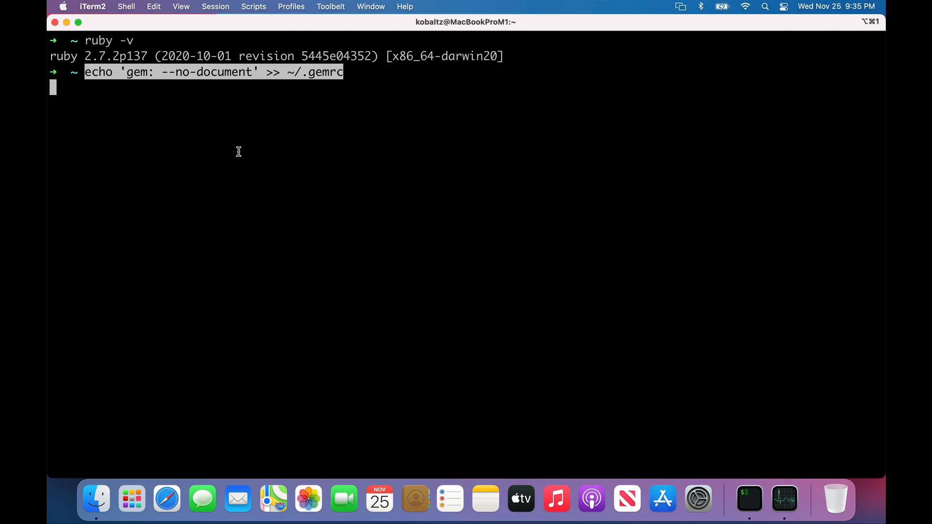
key("Return")
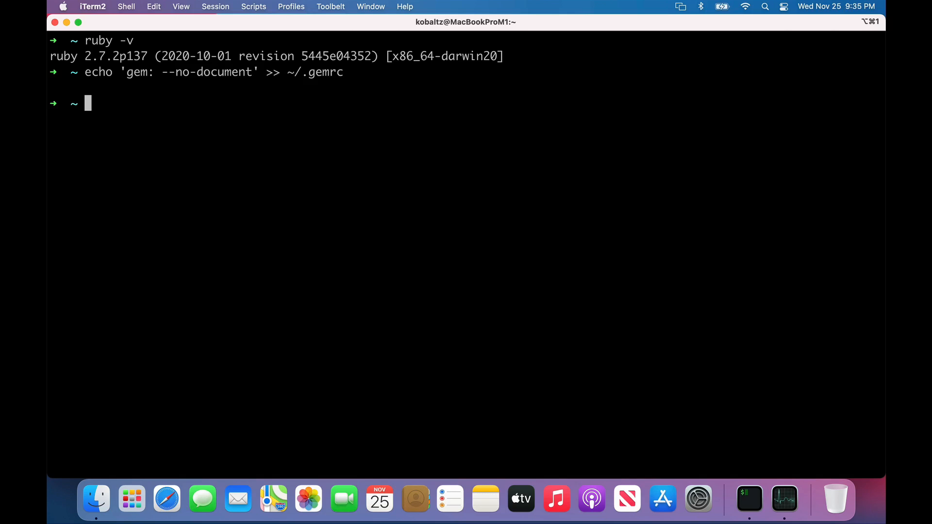
type("gem instal")
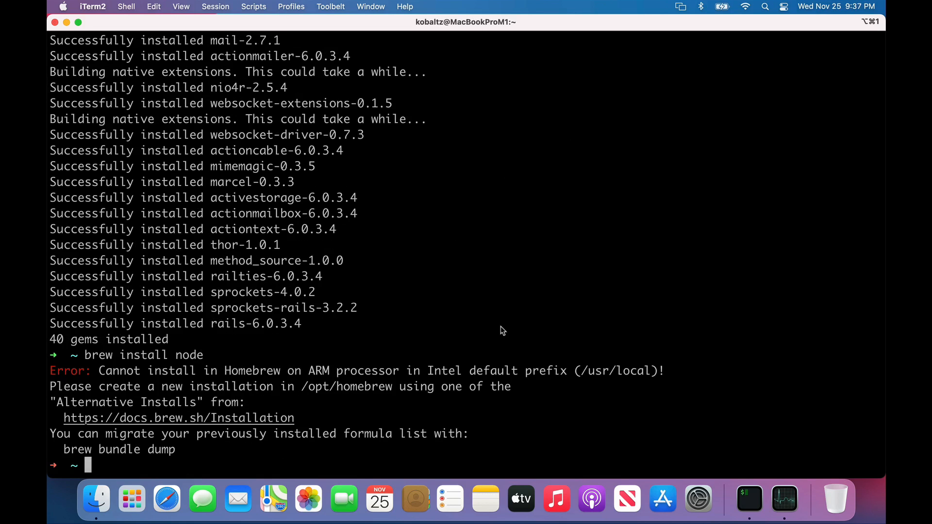
Install PostgreSQL using the Intel Homebrew with ibrew install postgresql.
type("ibrew")
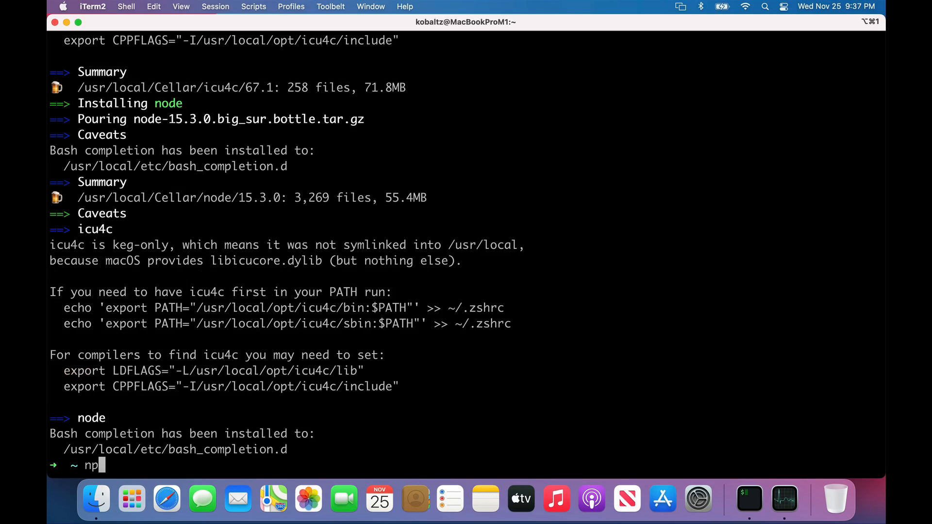
type("m -g install yarn")
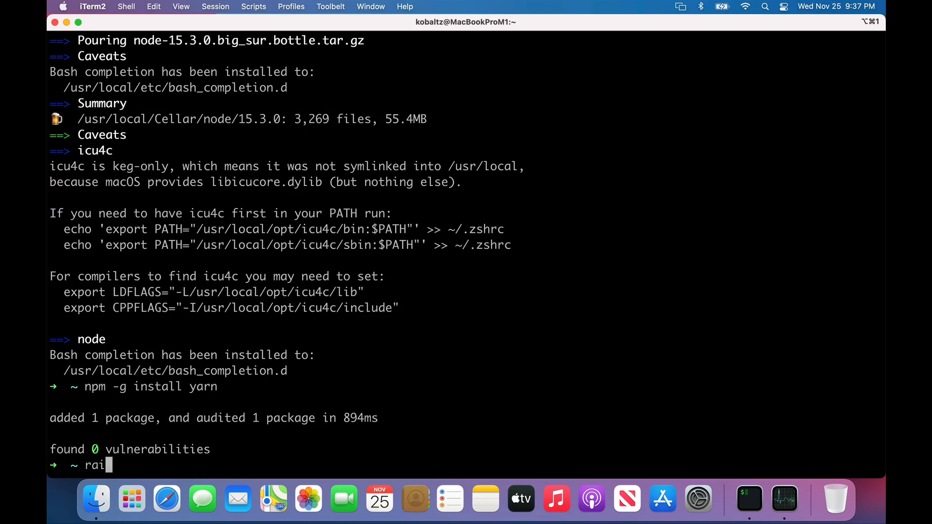
type("ls")
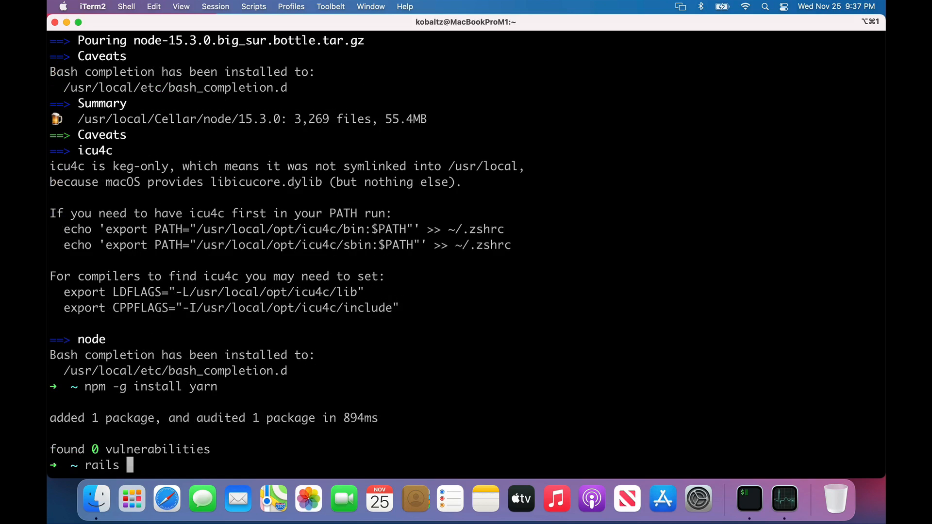
key("ctrl+u")
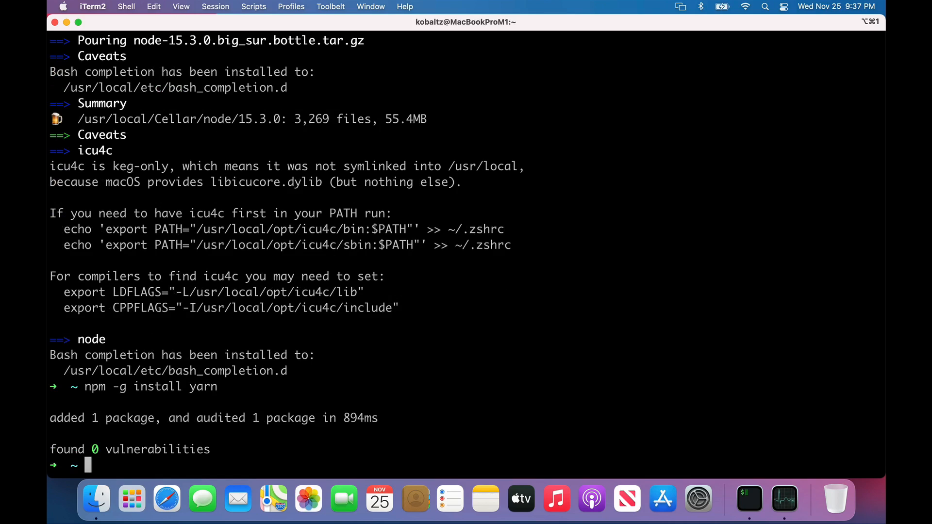
type("brew install postgresql")
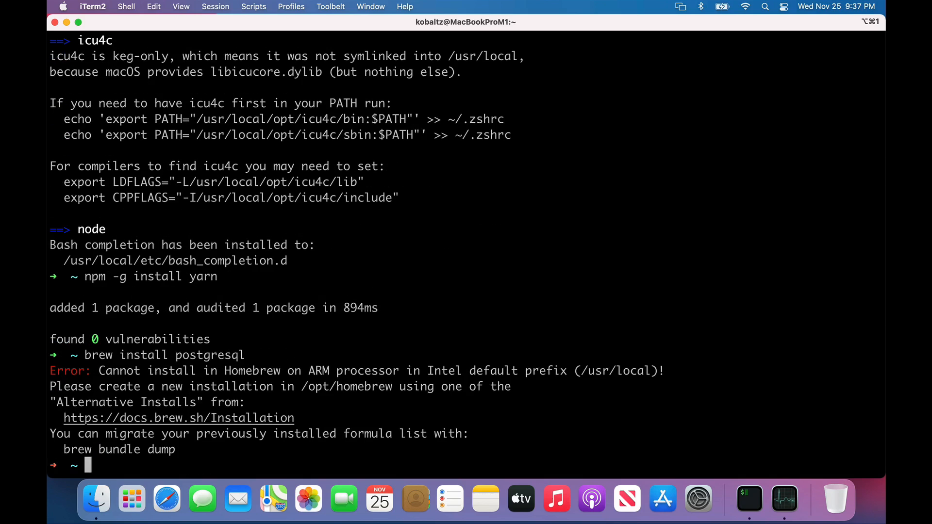
type("ibrew install postgresql")
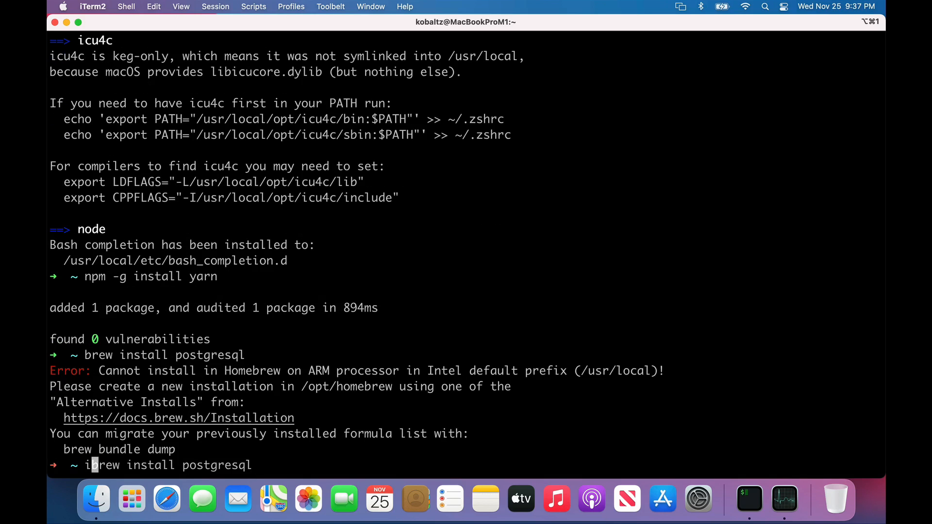
key("Return")
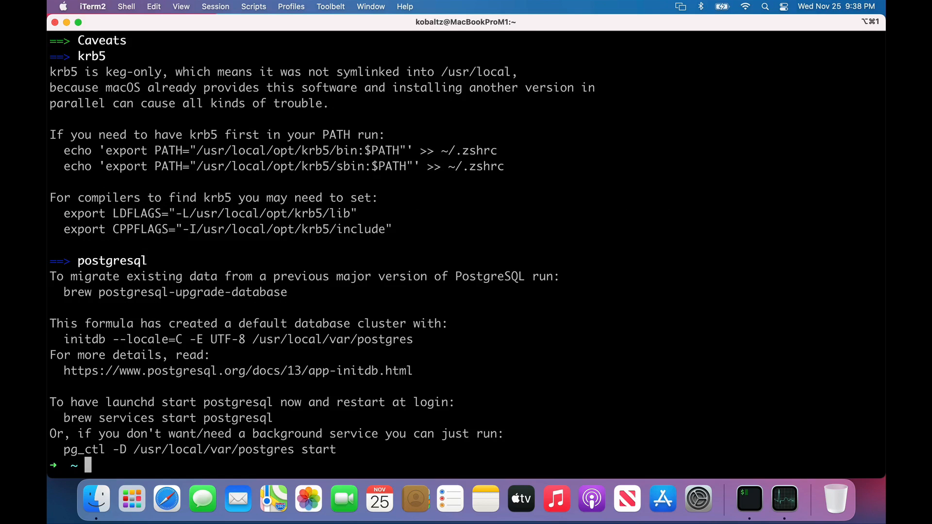
mouse_move(87, 419)
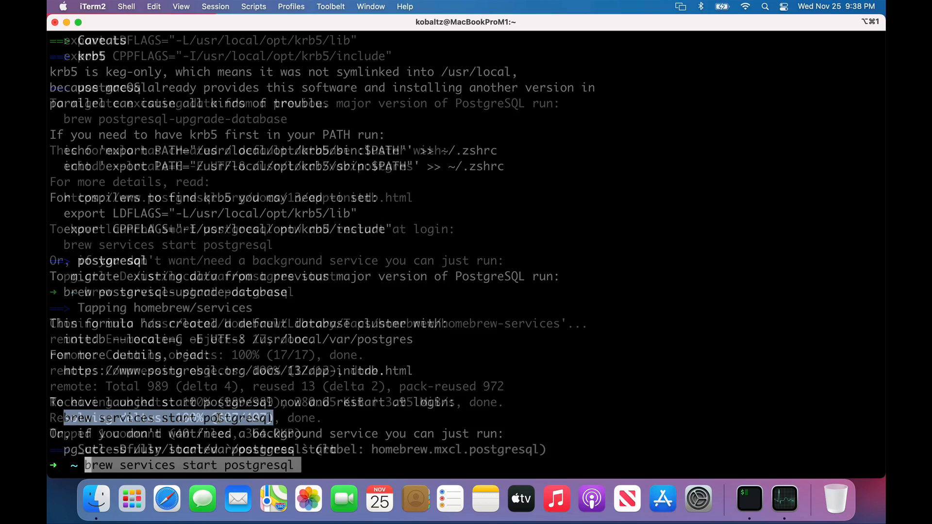
Install Redis with brew and start it as a background service.
type("brew install redis")
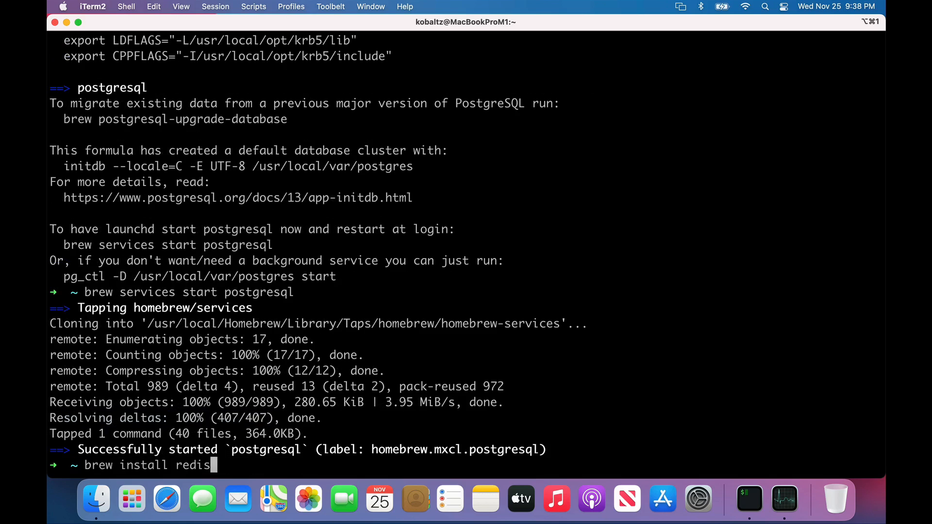
key("Return")
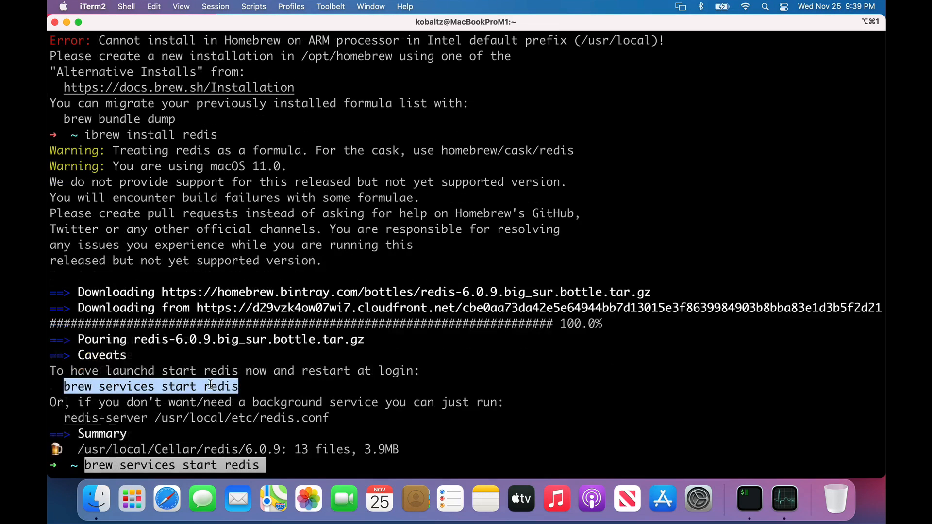
key("Return")
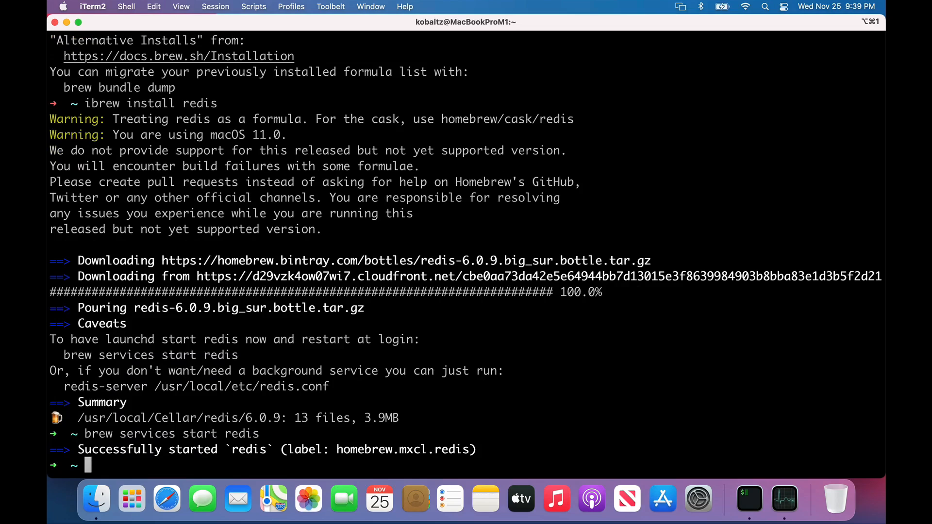
type("rails new template")
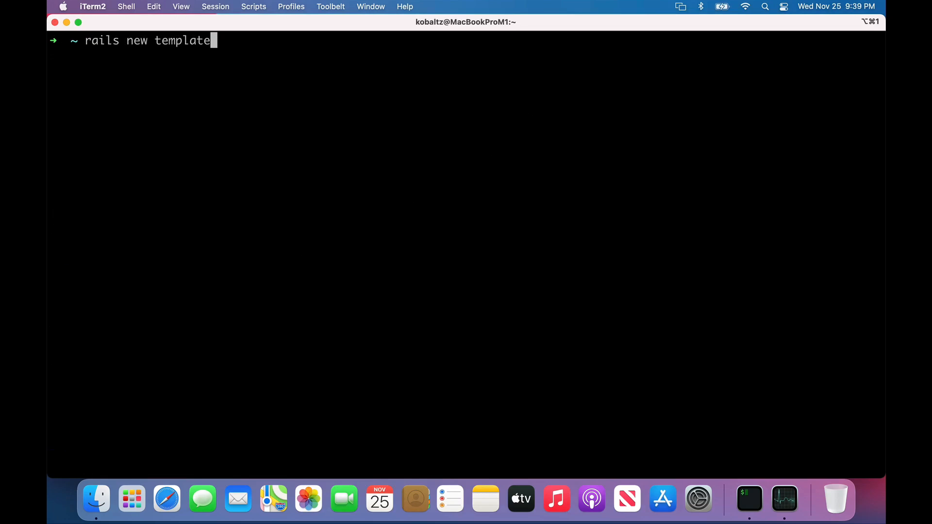
Generate the new Rails app 'template' and move into its folder.
key("Return")
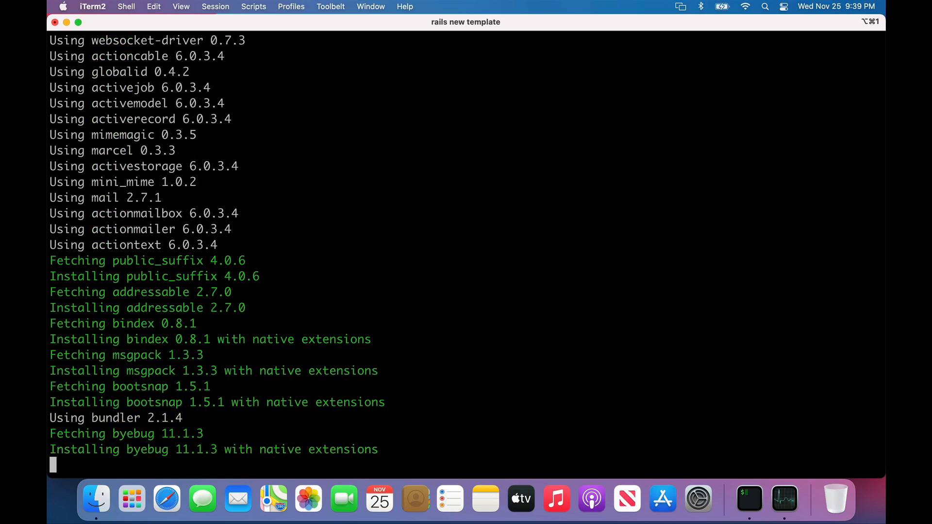
scroll("down", 3)
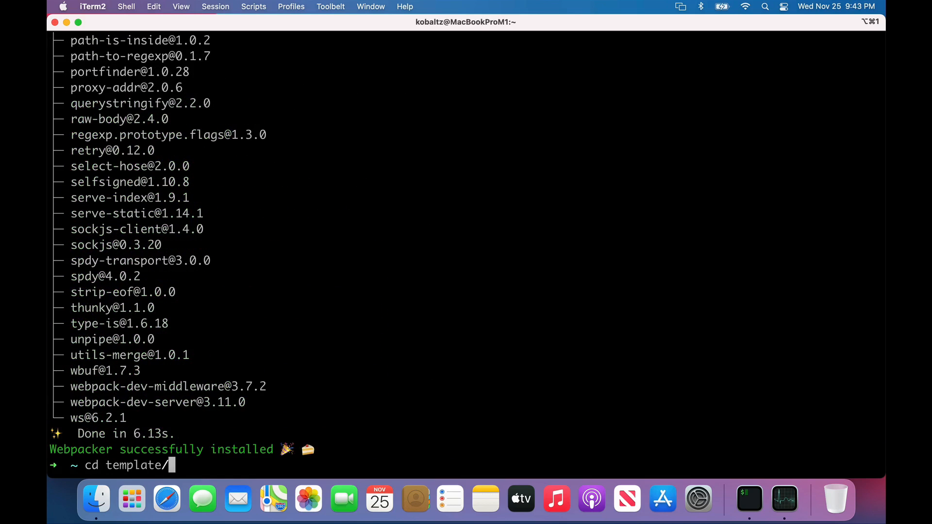
key("Return")
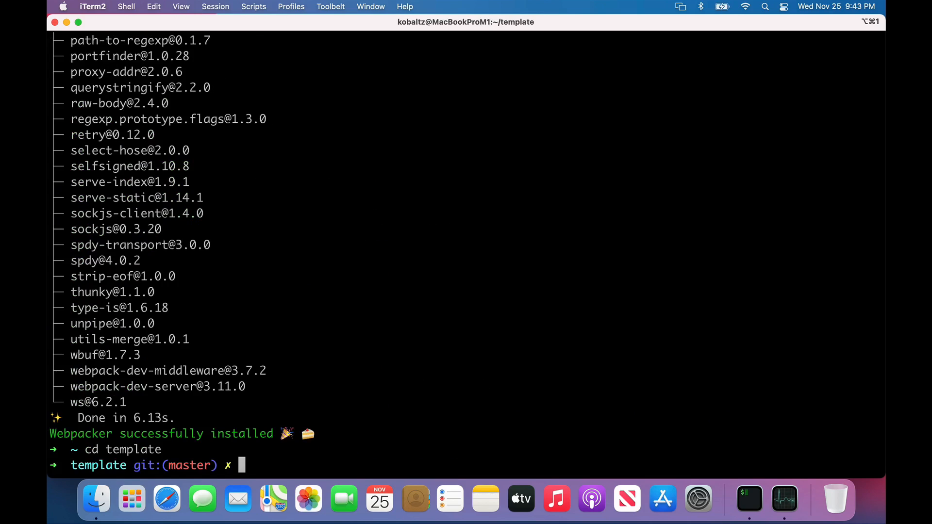
Switch the template app's database to PostgreSQL and install its gem bundle.
type("rails db:sy")
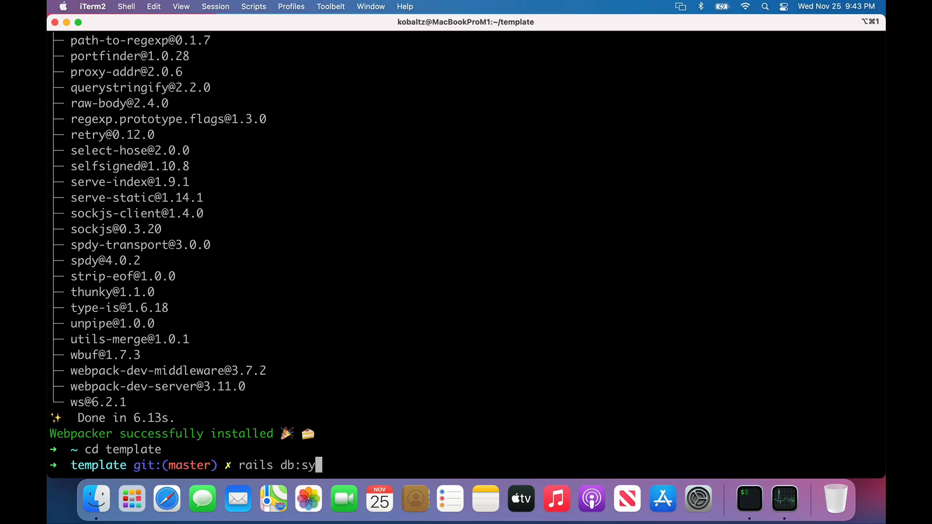
type("stem:change --to-")
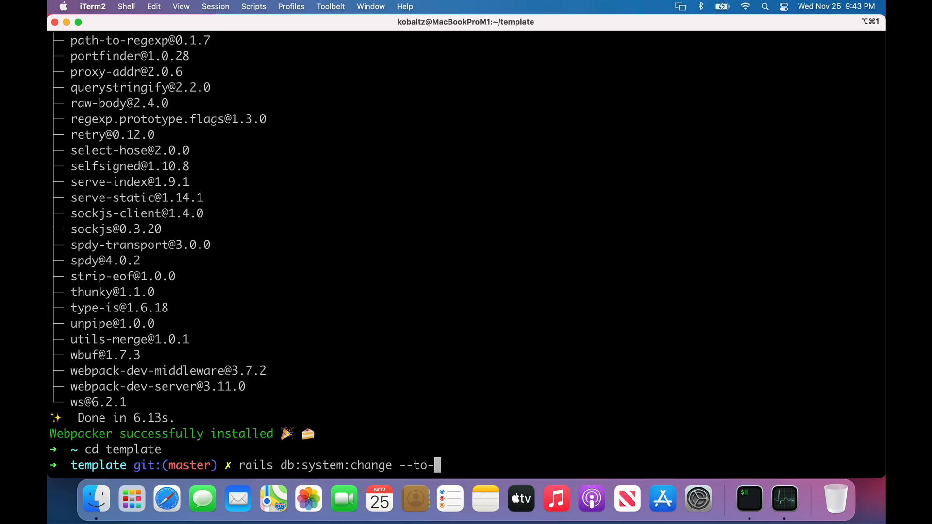
type("=postgresql")
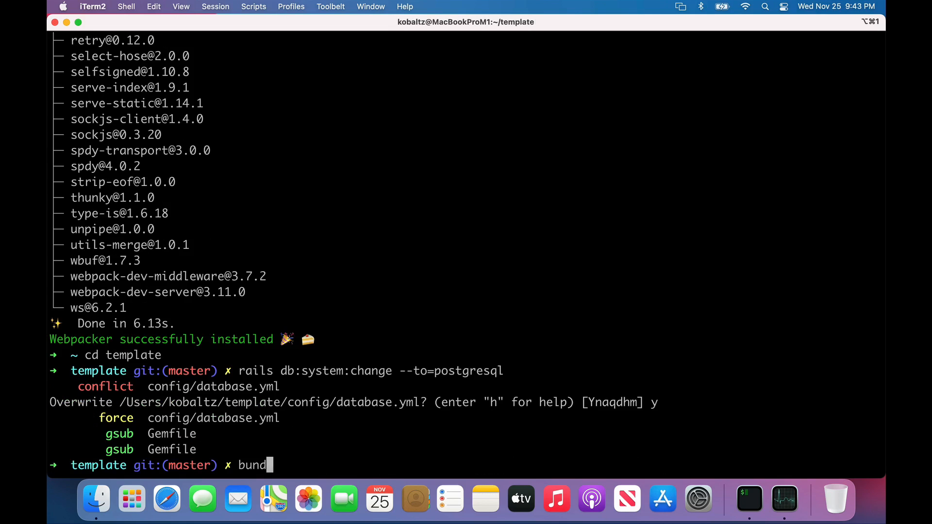
key("Return")
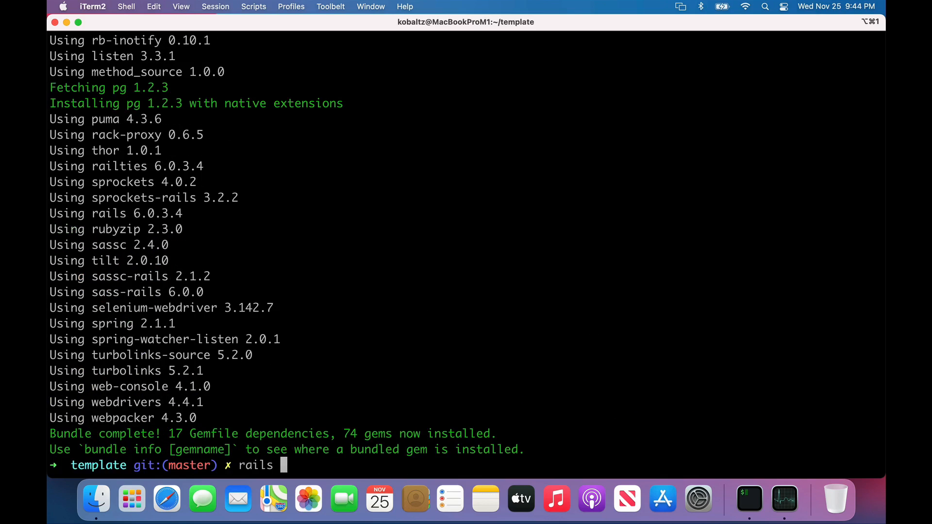
Scaffold users with first_name and last_name, create and migrate databases, and load the app.
type("g scaff")
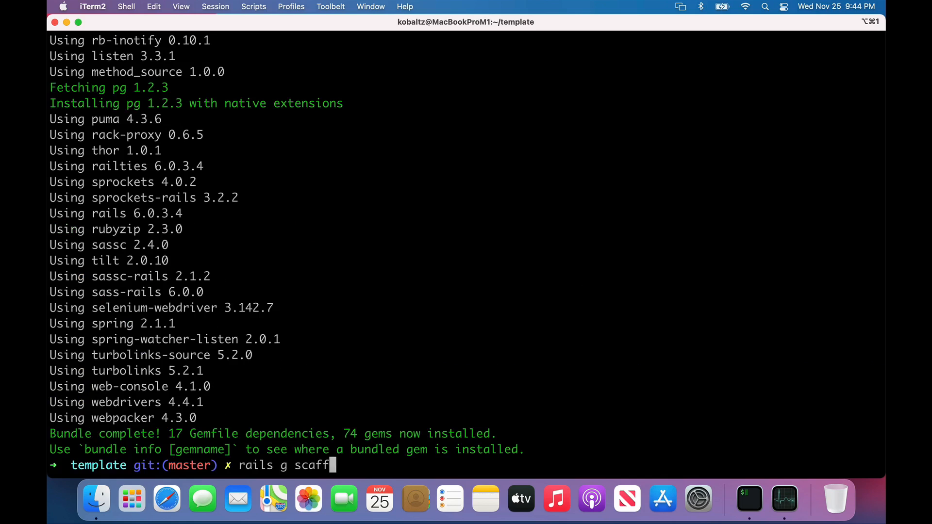
type("old users")
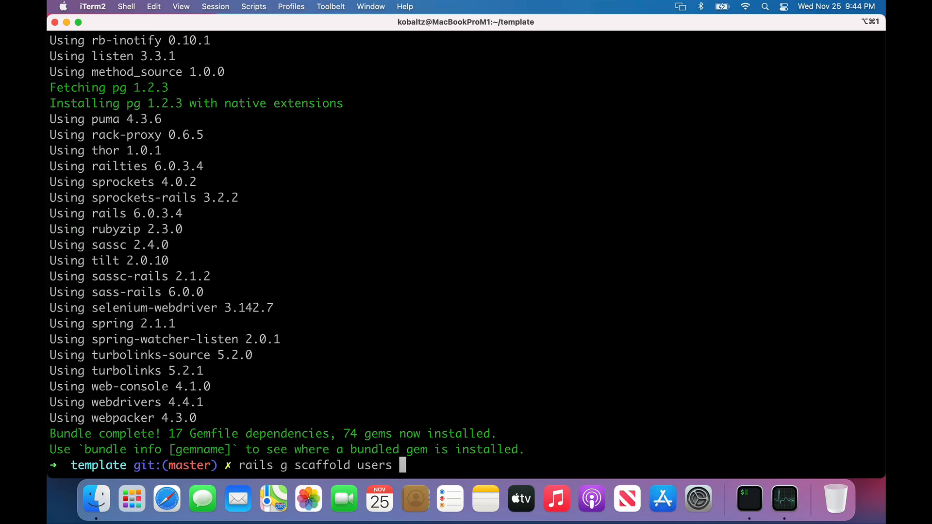
type("first_name last")
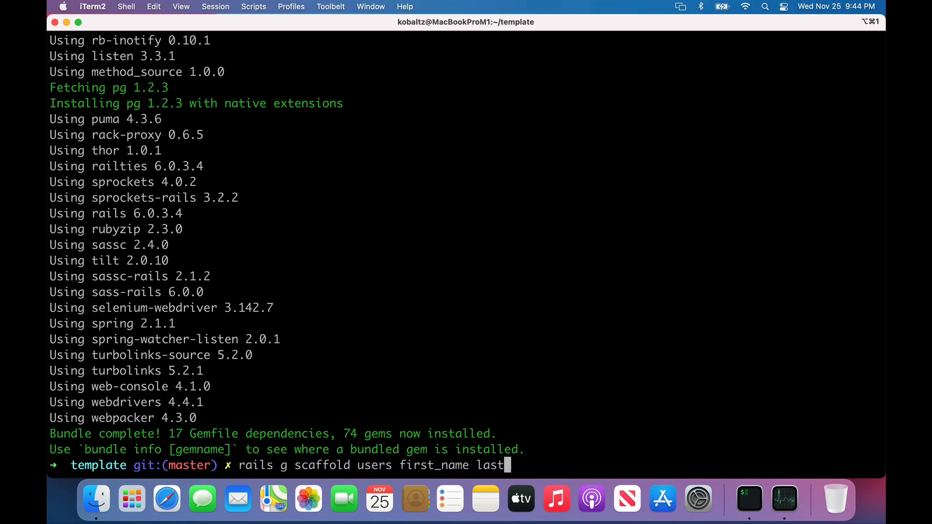
key("Return")
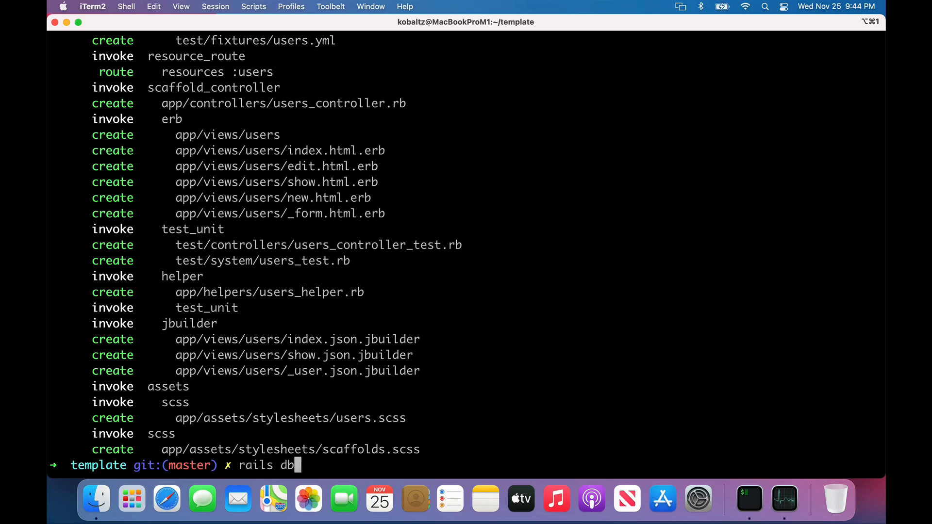
type(":create db:migrate")
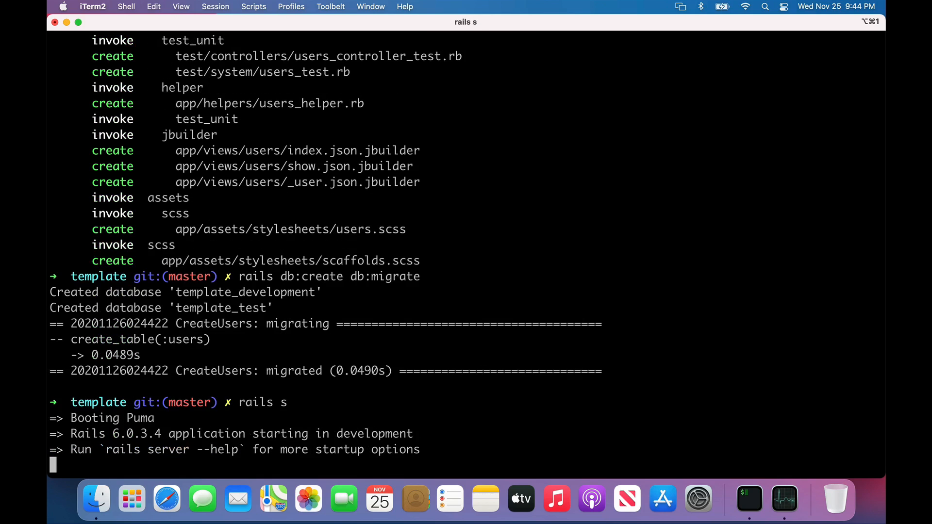
left_click(167, 498)
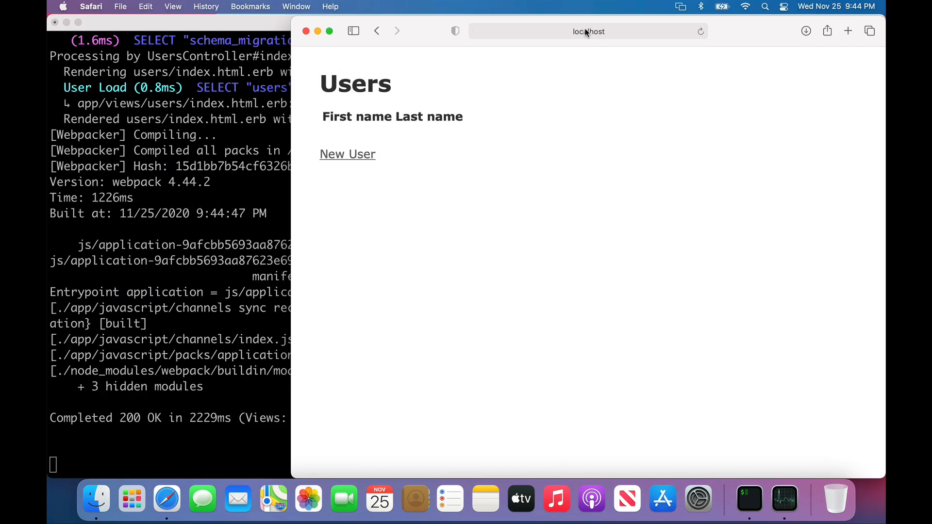
Create a user with first and last name TEST via the New User form.
left_click(588, 31)
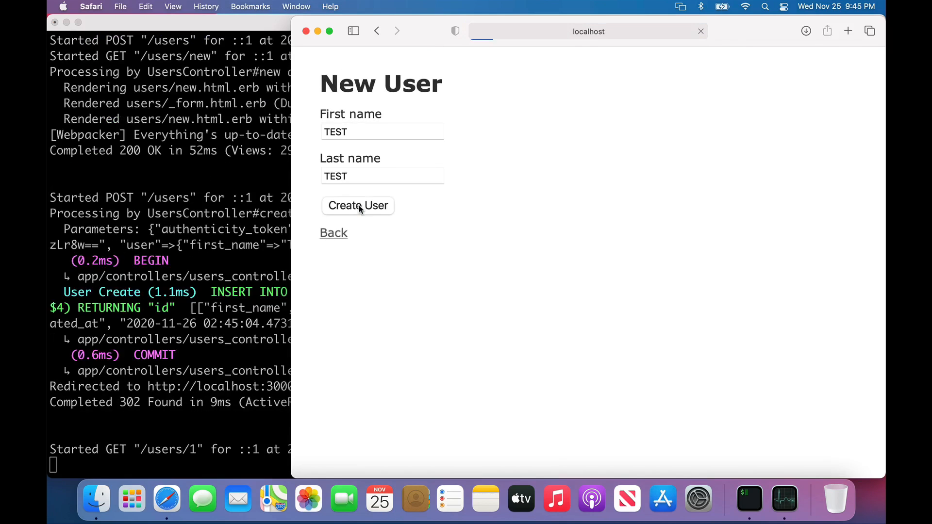
left_click(358, 206)
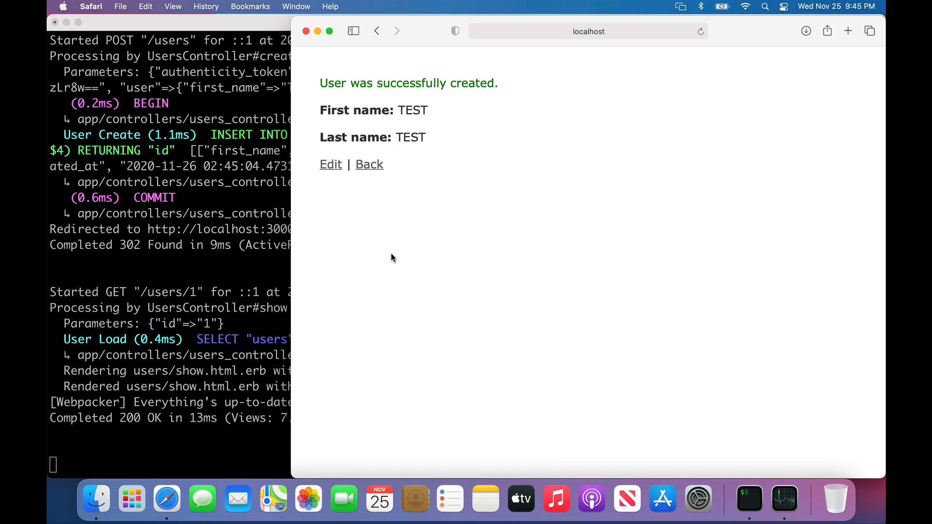
mouse_move(379, 242)
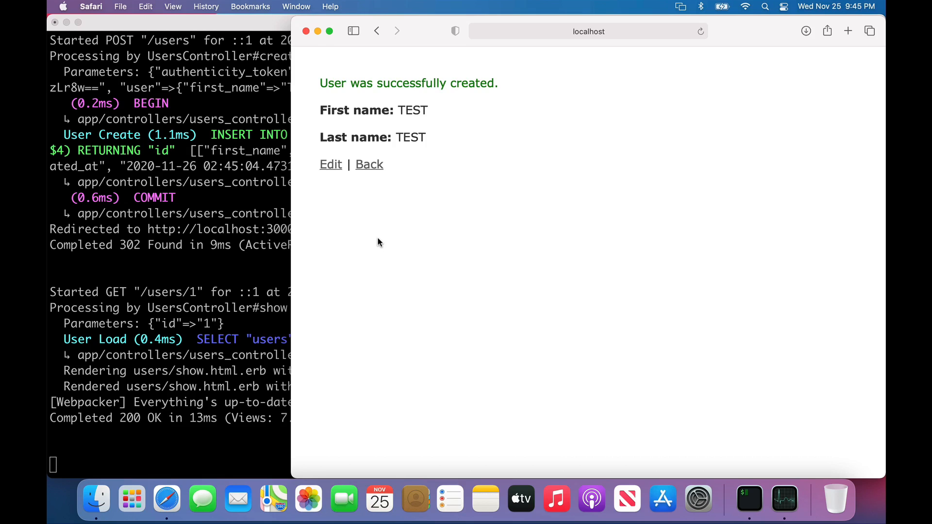
left_click(786, 500)
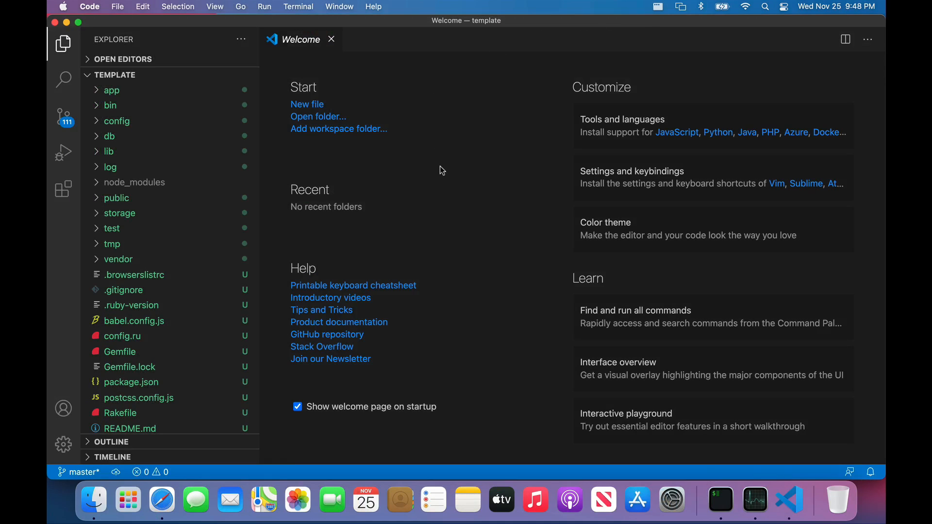
mouse_move(169, 193)
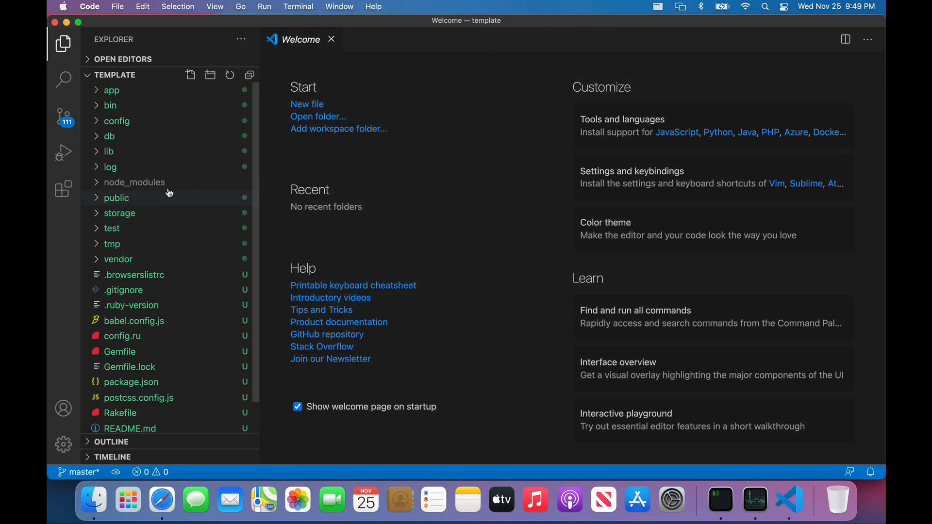
mouse_move(590, 45)
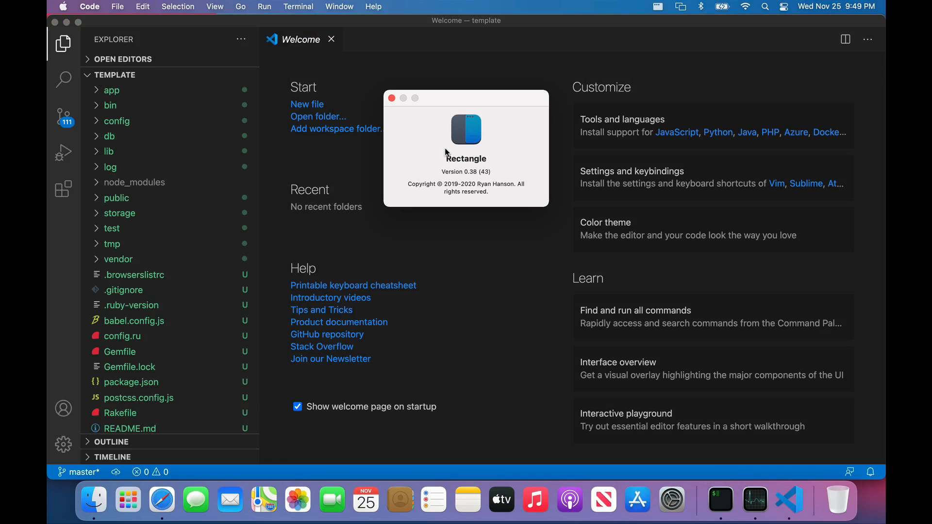
mouse_move(391, 98)
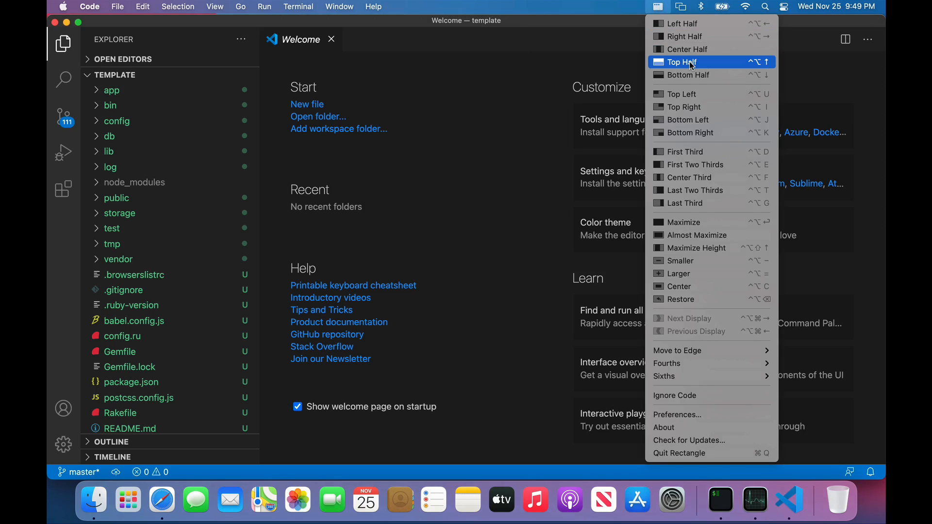
Snap the VS Code template window to the top half with Rectangle.
left_click(680, 62)
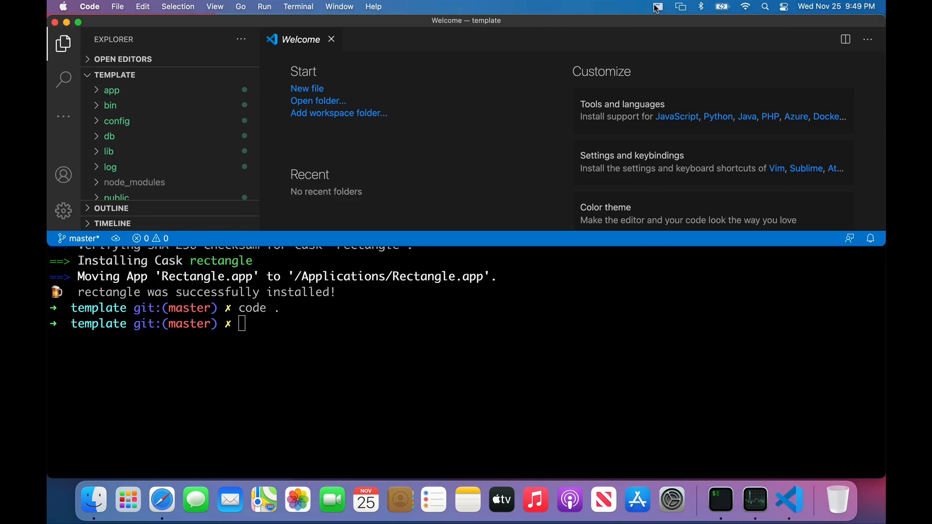
left_click(657, 6)
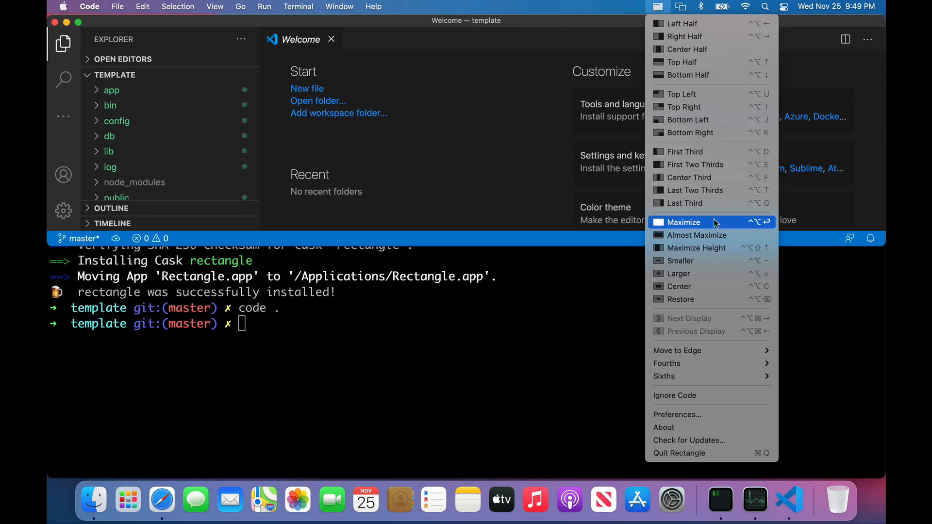